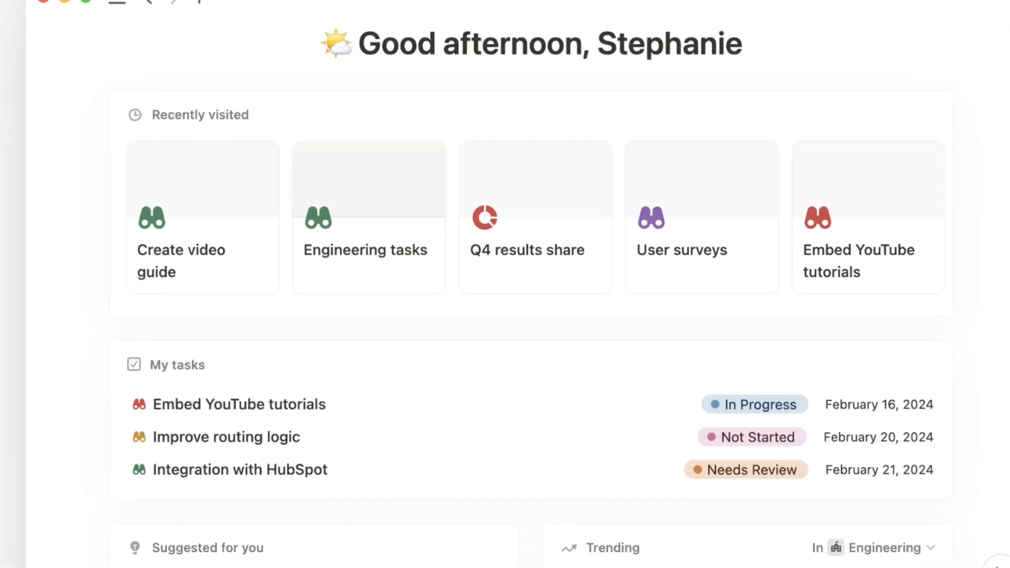
Choose which database the pinned goals view on Home displays
{"action": "scroll", "scroll_direction": "down", "scroll_amount": 3}
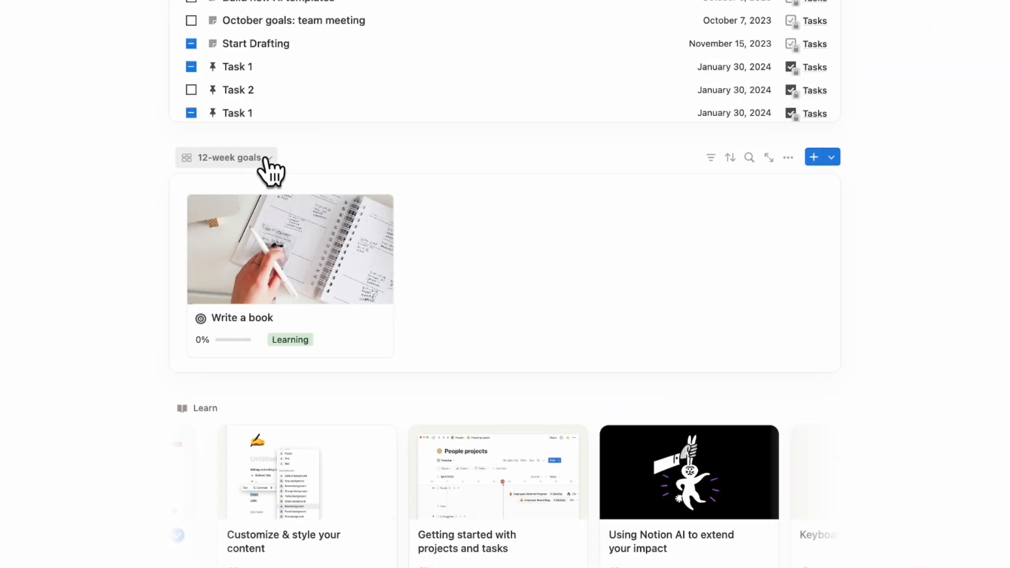
{"action": "left_click", "coordinate": [227, 157]}
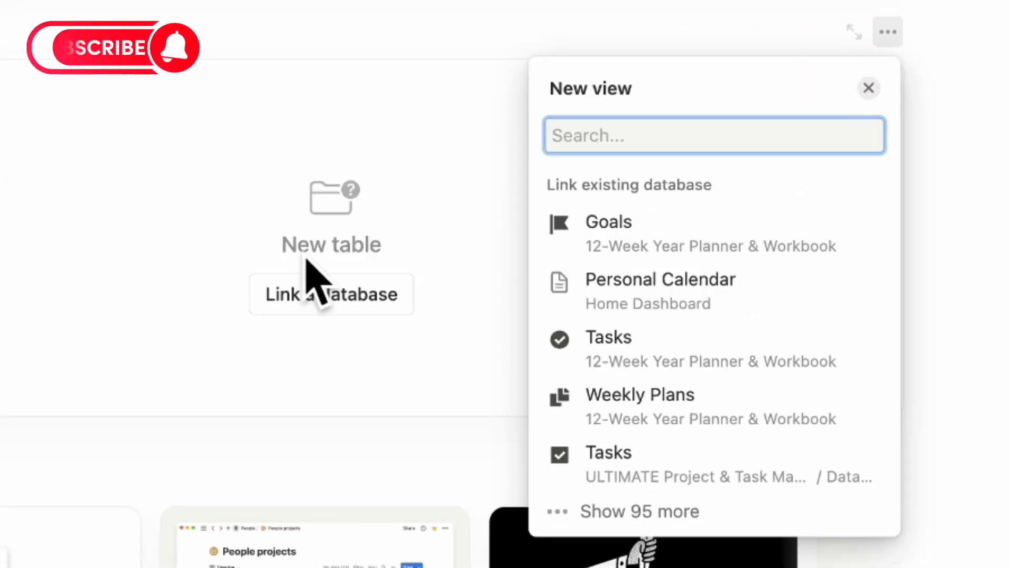
{"action": "mouse_move", "coordinate": [685, 412]}
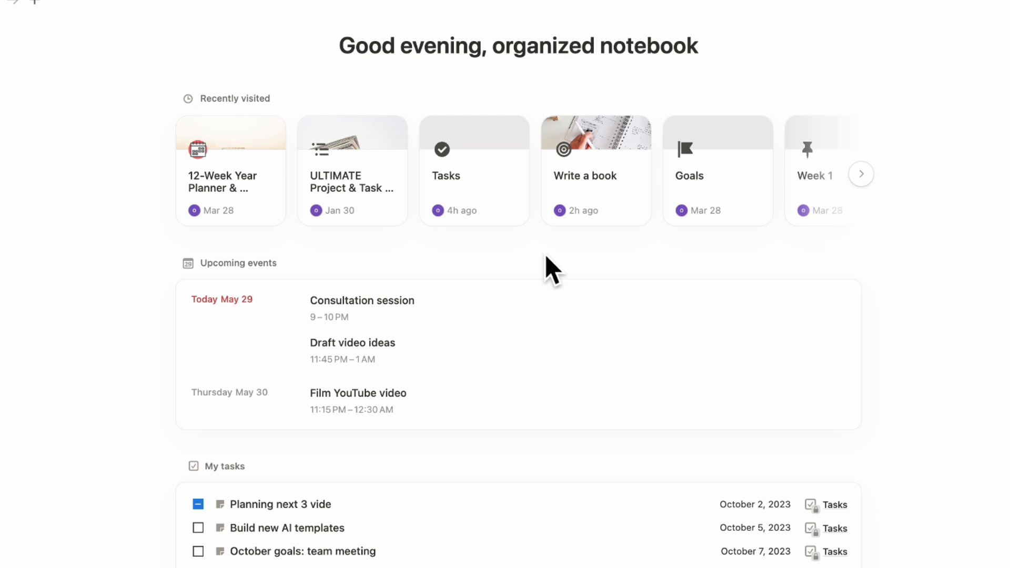
{"action": "mouse_move", "coordinate": [267, 298]}
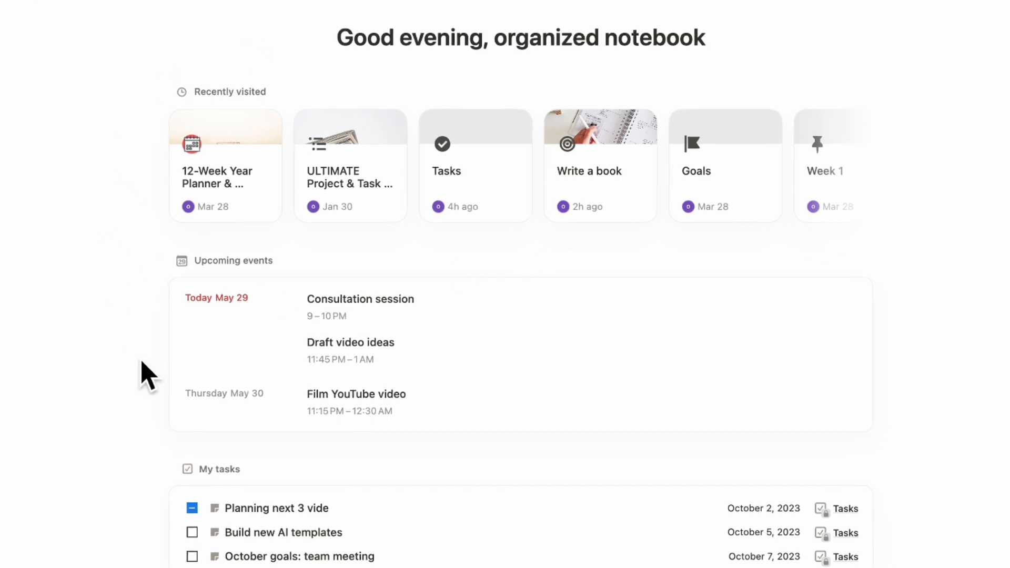
{"action": "scroll", "scroll_direction": "down", "scroll_amount": 3}
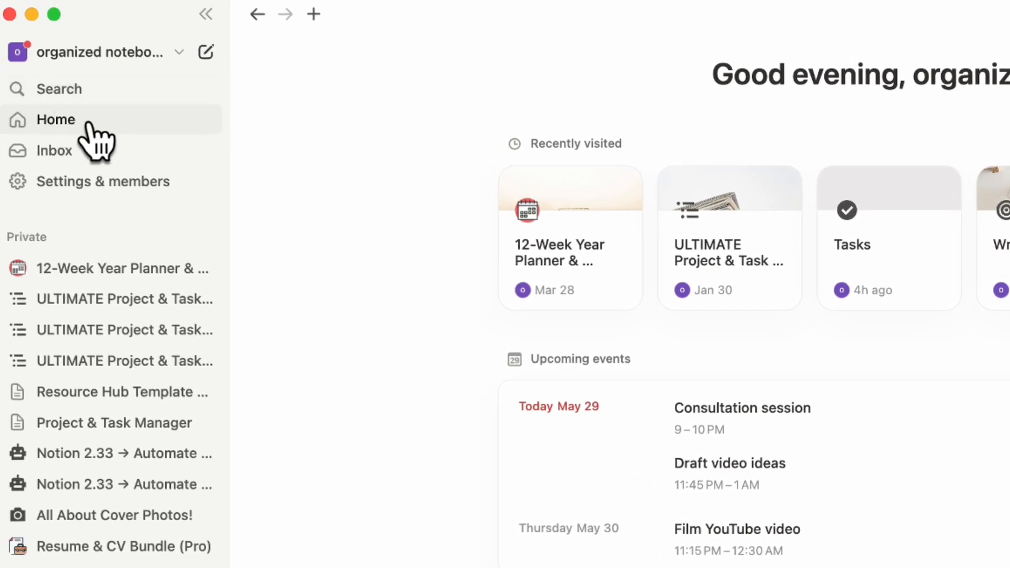
{"action": "mouse_move", "coordinate": [712, 67]}
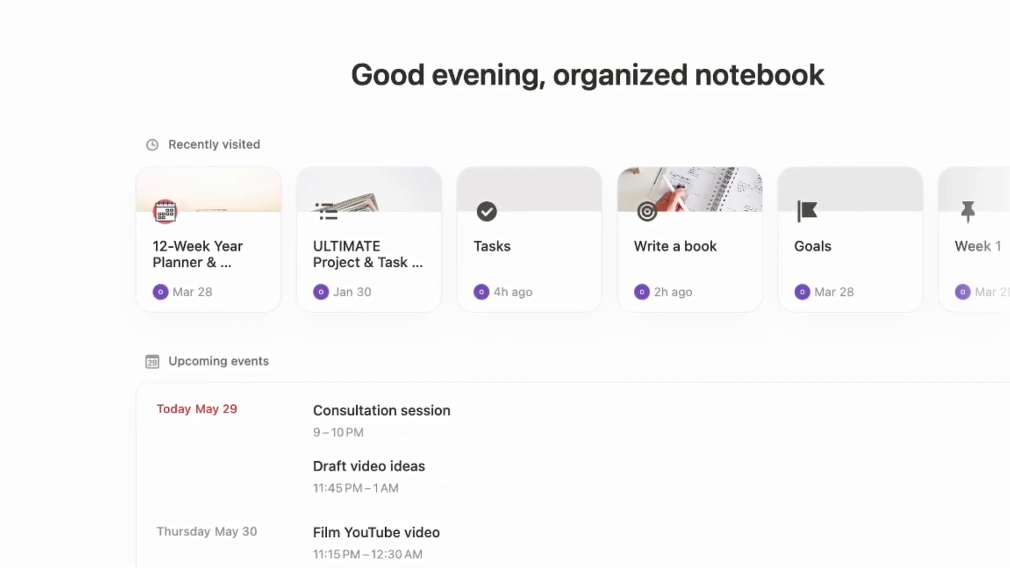
Show the greeting on Home again via Home options and begin editing its nickname
{"action": "left_click", "coordinate": [992, 13]}
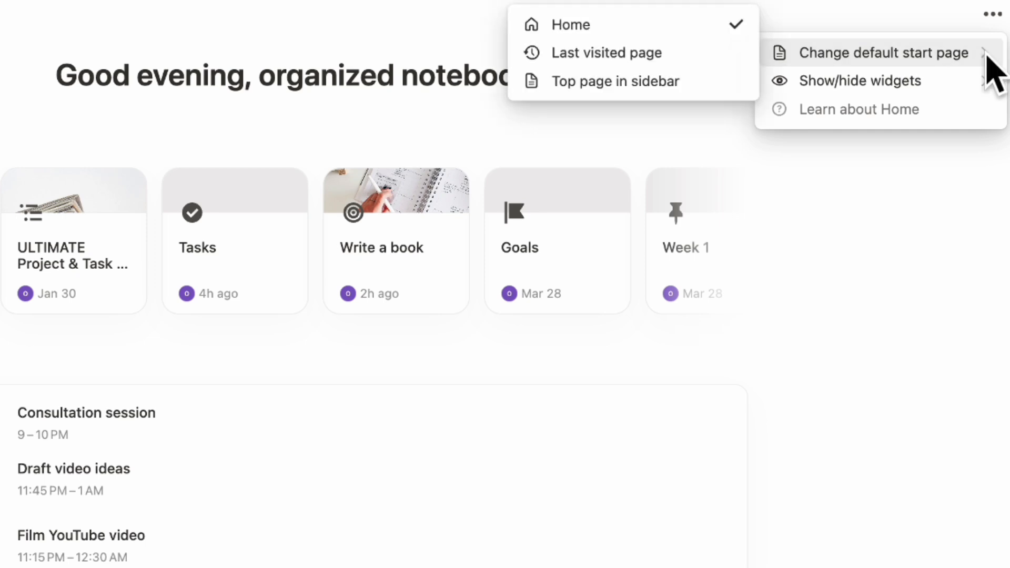
{"action": "mouse_move", "coordinate": [842, 76]}
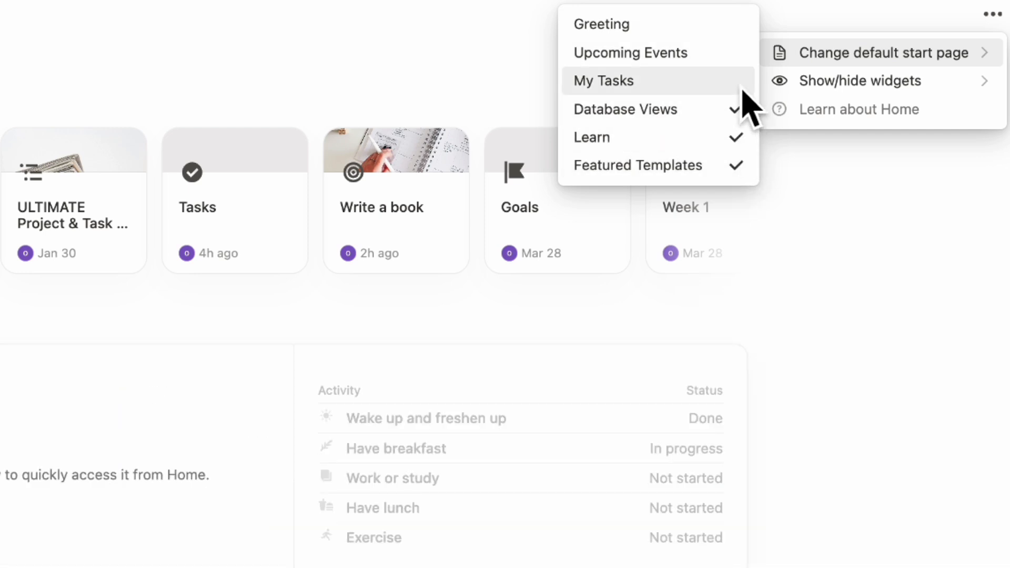
{"action": "left_click", "coordinate": [601, 25]}
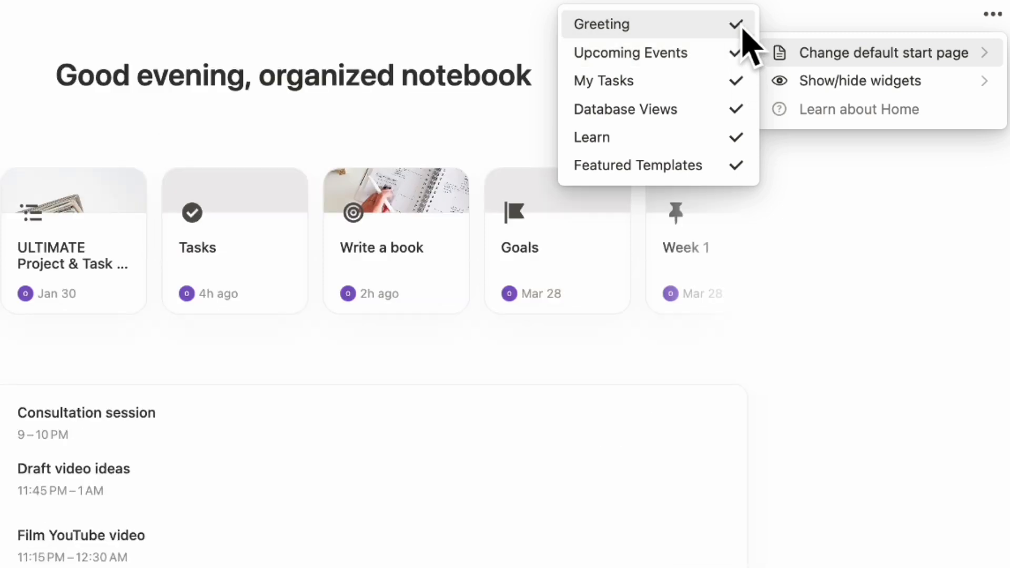
{"action": "mouse_move", "coordinate": [744, 42]}
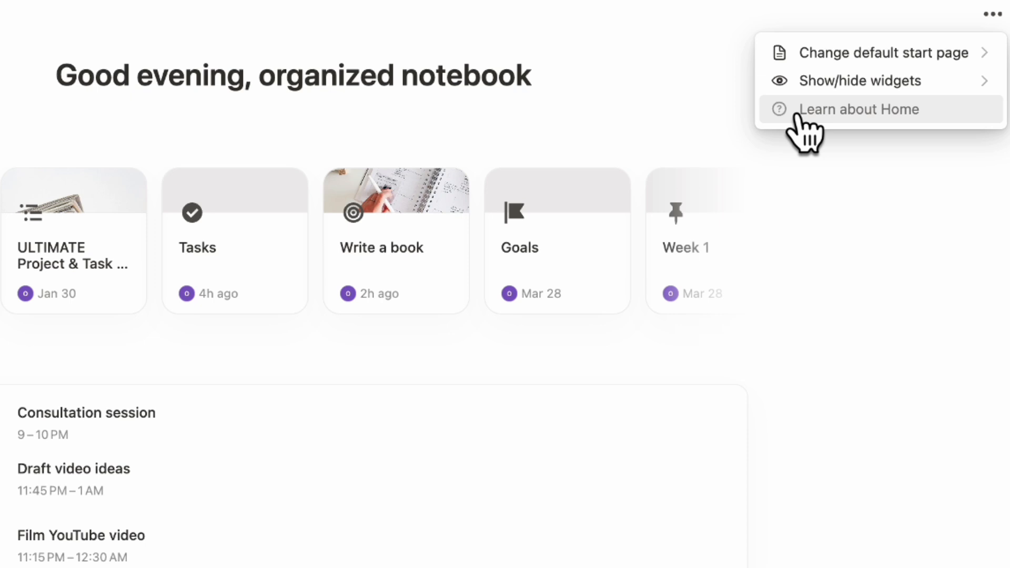
{"action": "mouse_move", "coordinate": [873, 222]}
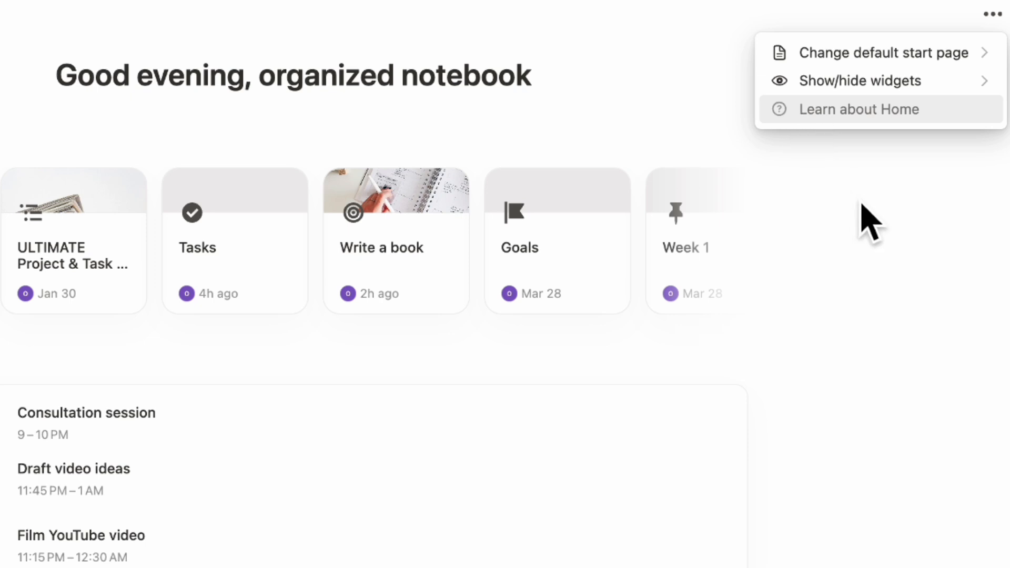
{"action": "left_click", "coordinate": [869, 222]}
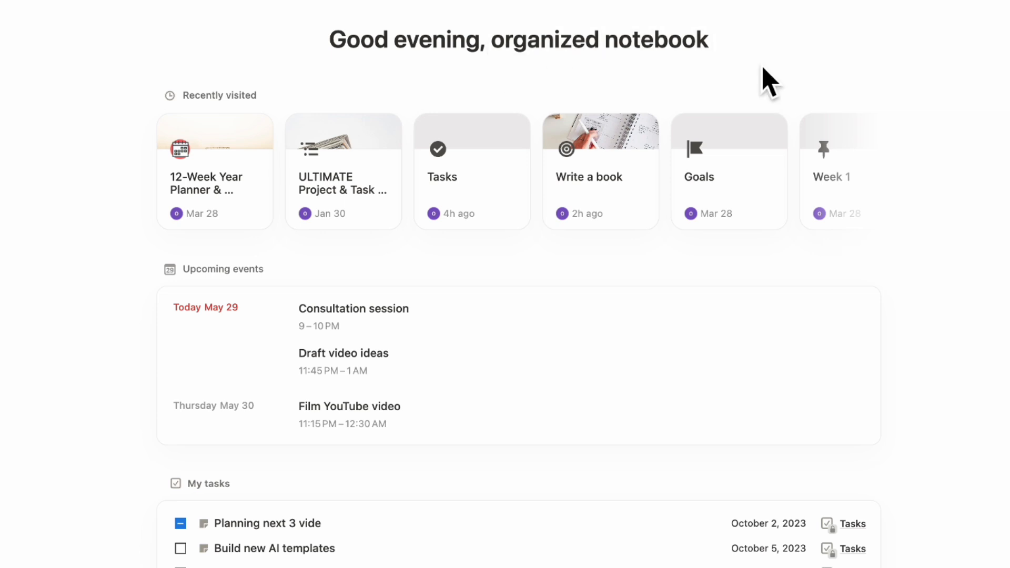
{"action": "mouse_move", "coordinate": [618, 40]}
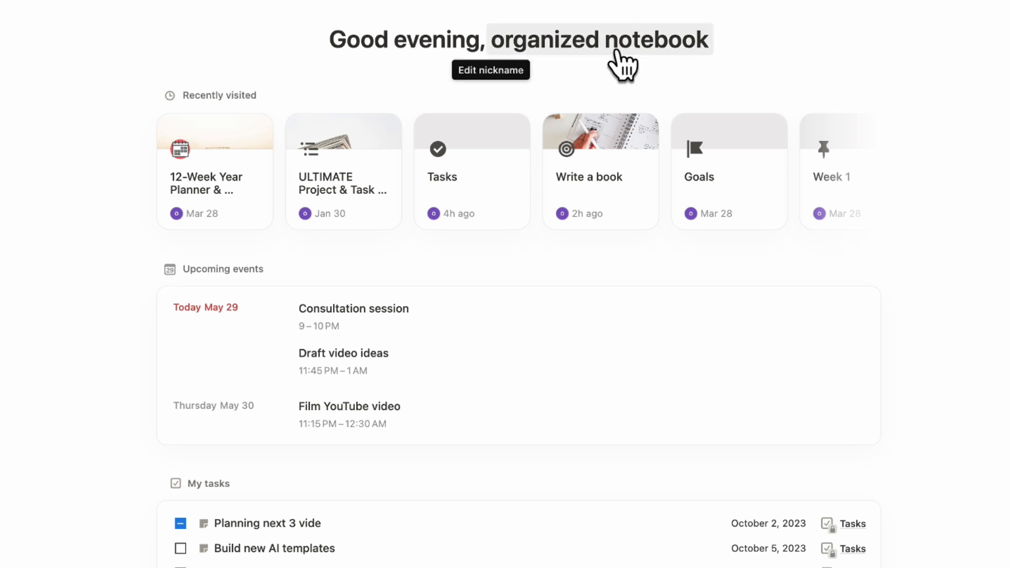
{"action": "left_click", "coordinate": [602, 39]}
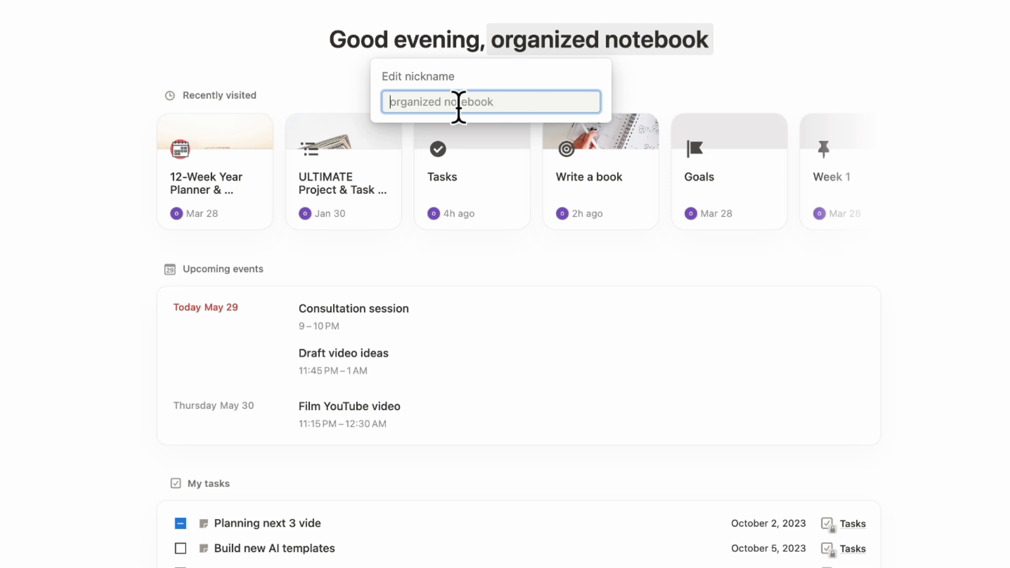
{"action": "mouse_move", "coordinate": [527, 122]}
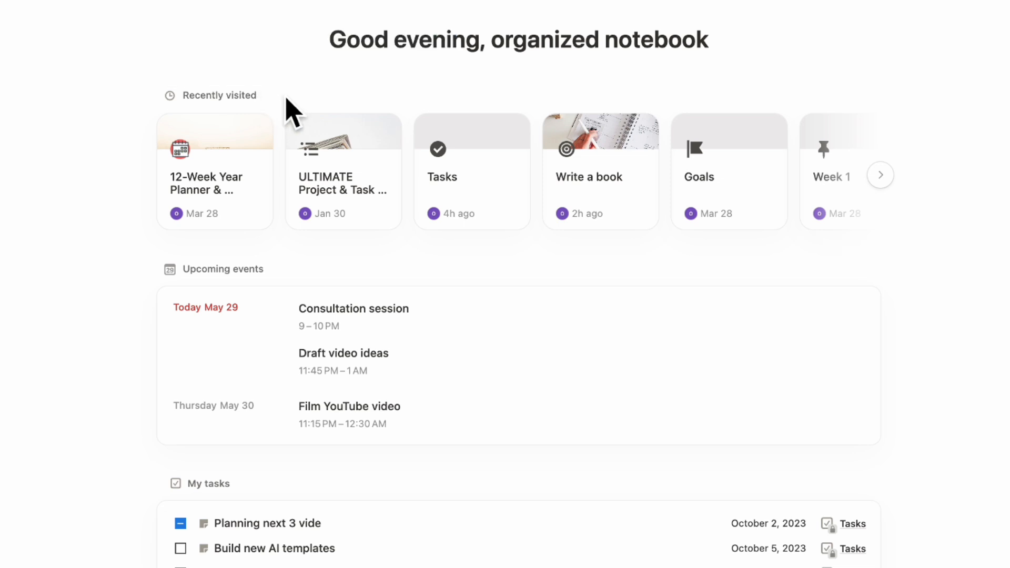
{"action": "mouse_move", "coordinate": [216, 116]}
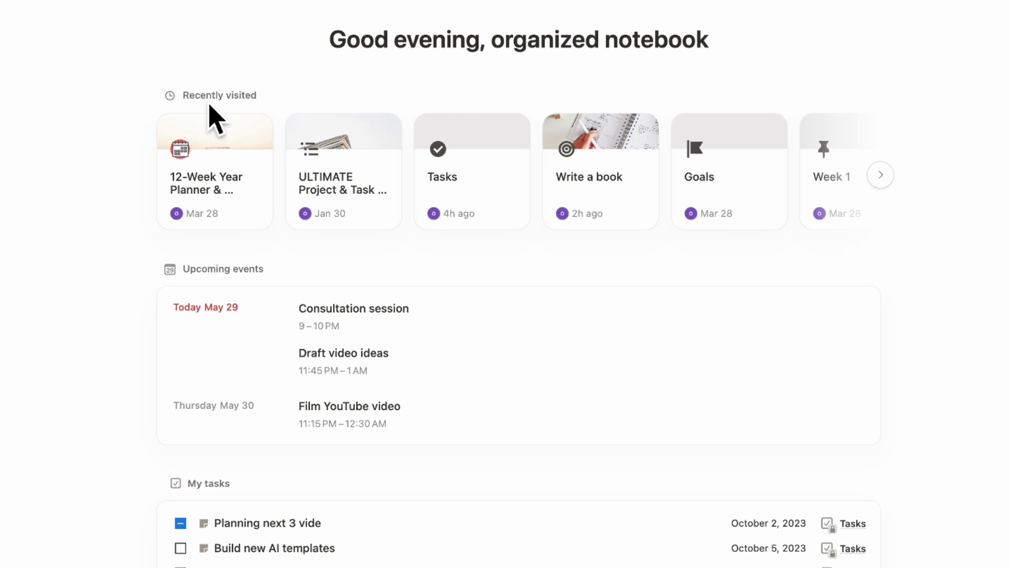
{"action": "mouse_move", "coordinate": [310, 125]}
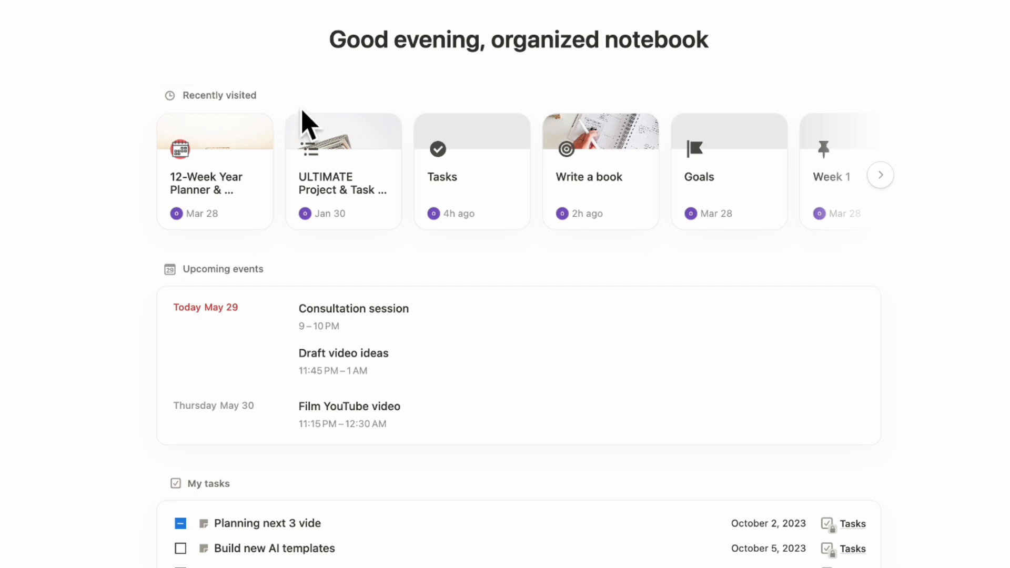
{"action": "mouse_move", "coordinate": [274, 115]}
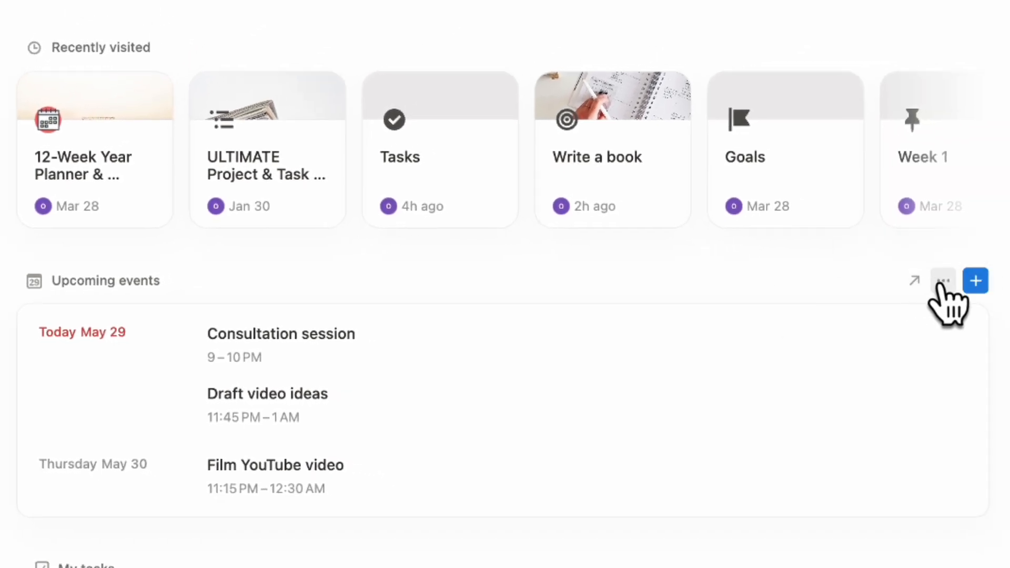
In Upcoming events settings, toggle calendar-app mirroring off, review the calendar list, then turn it back on
{"action": "left_click", "coordinate": [943, 280]}
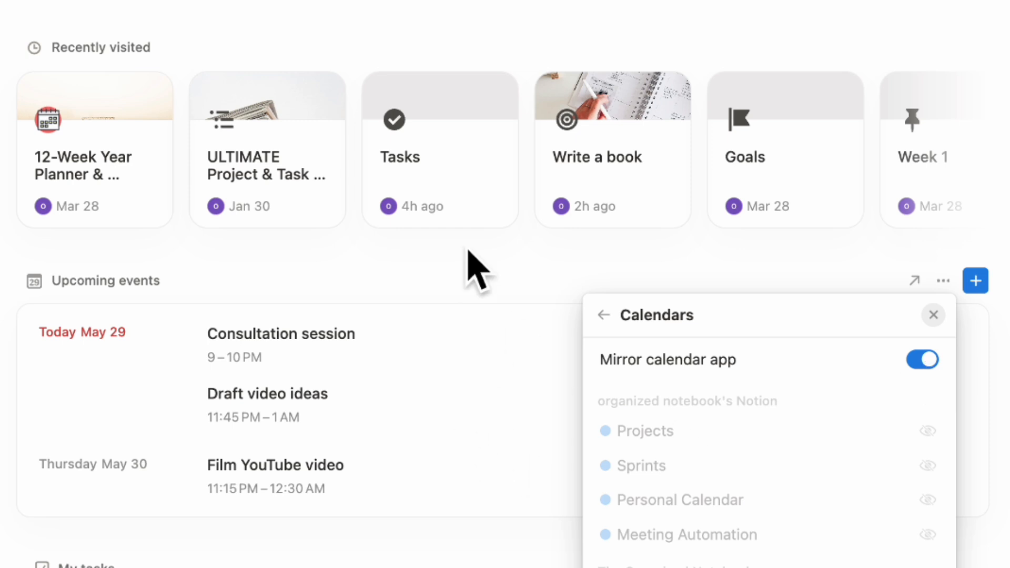
{"action": "mouse_move", "coordinate": [686, 383]}
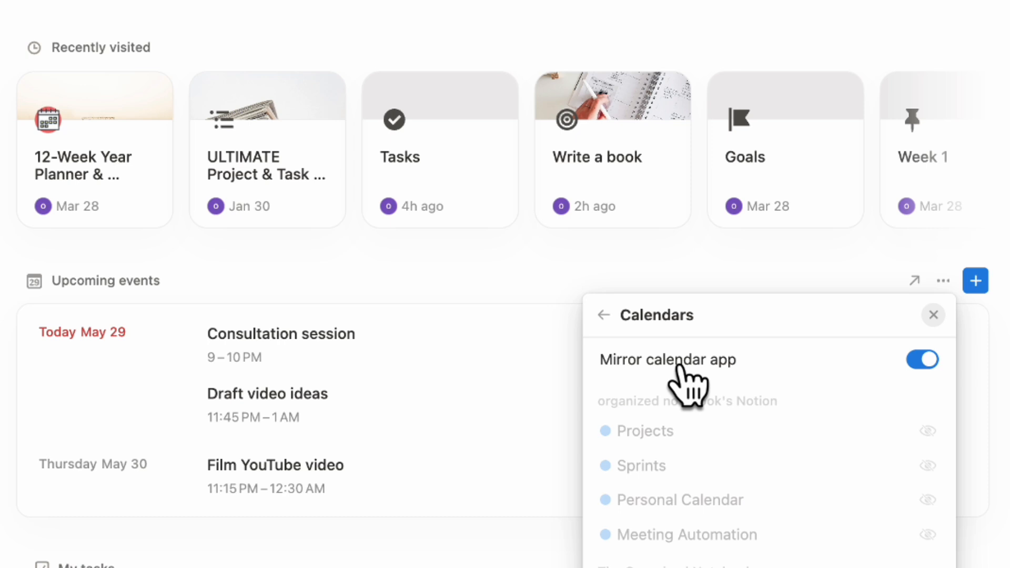
{"action": "mouse_move", "coordinate": [934, 380]}
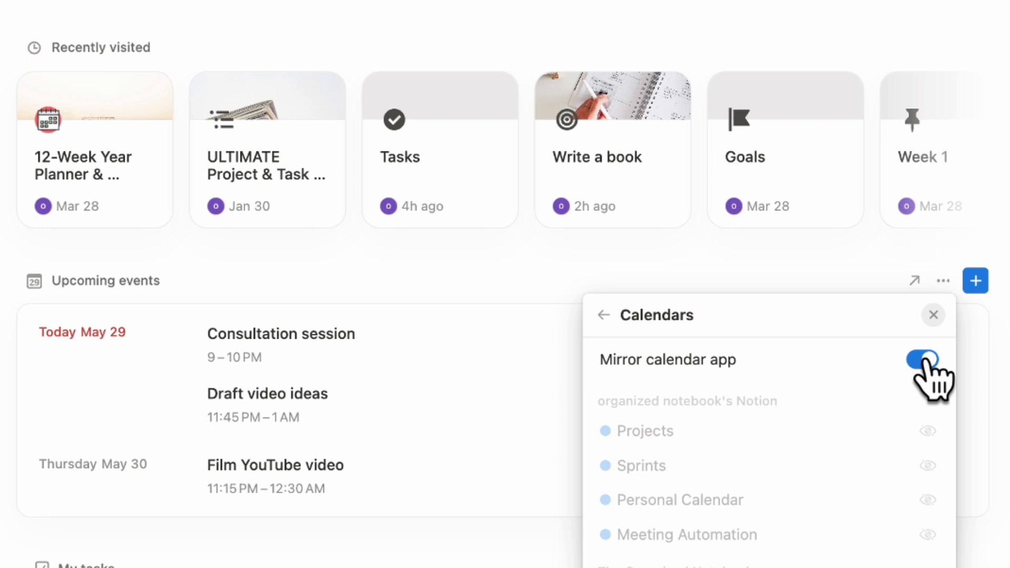
{"action": "left_click", "coordinate": [922, 359]}
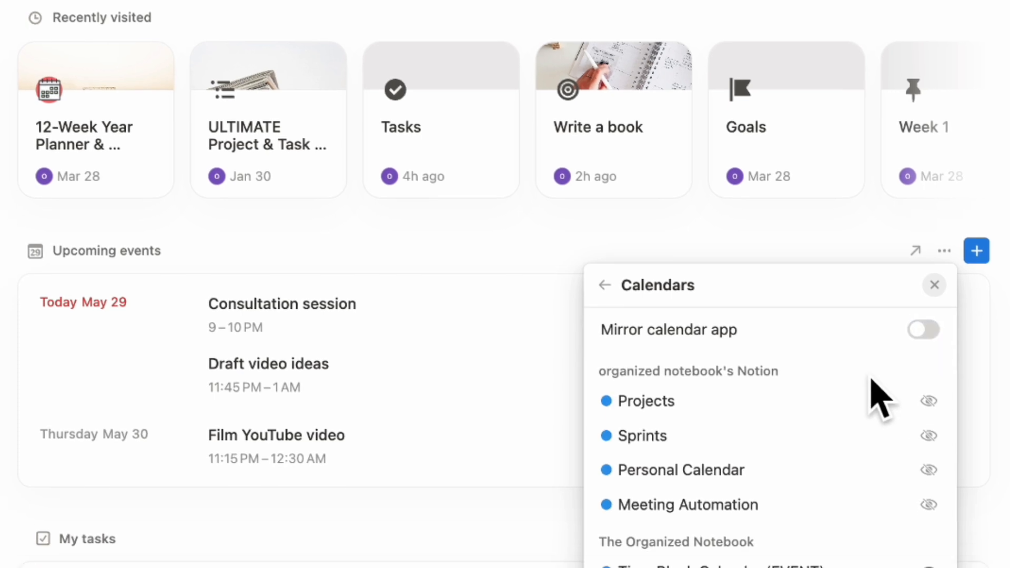
{"action": "scroll", "scroll_direction": "down", "scroll_amount": 3}
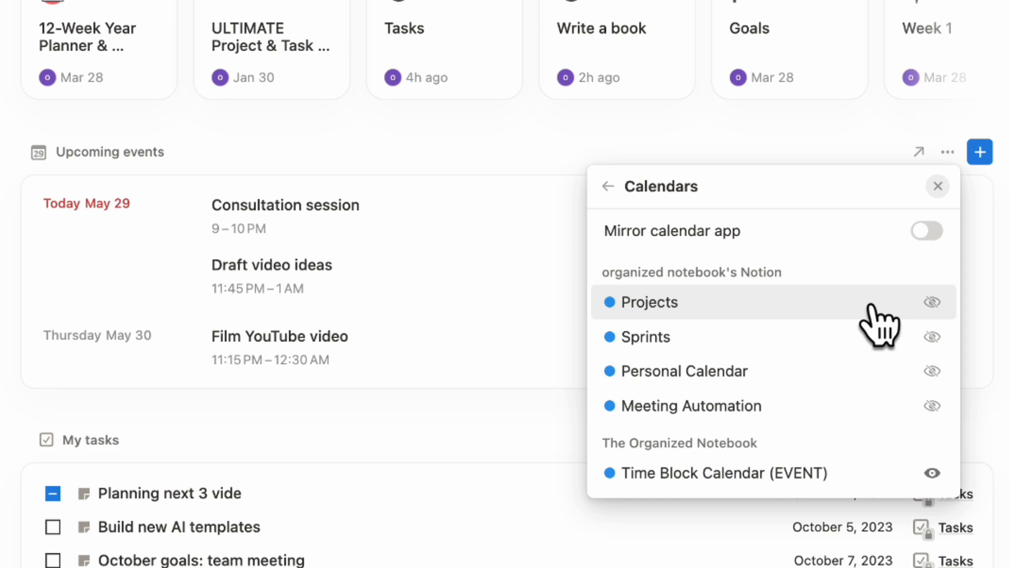
{"action": "mouse_move", "coordinate": [947, 338]}
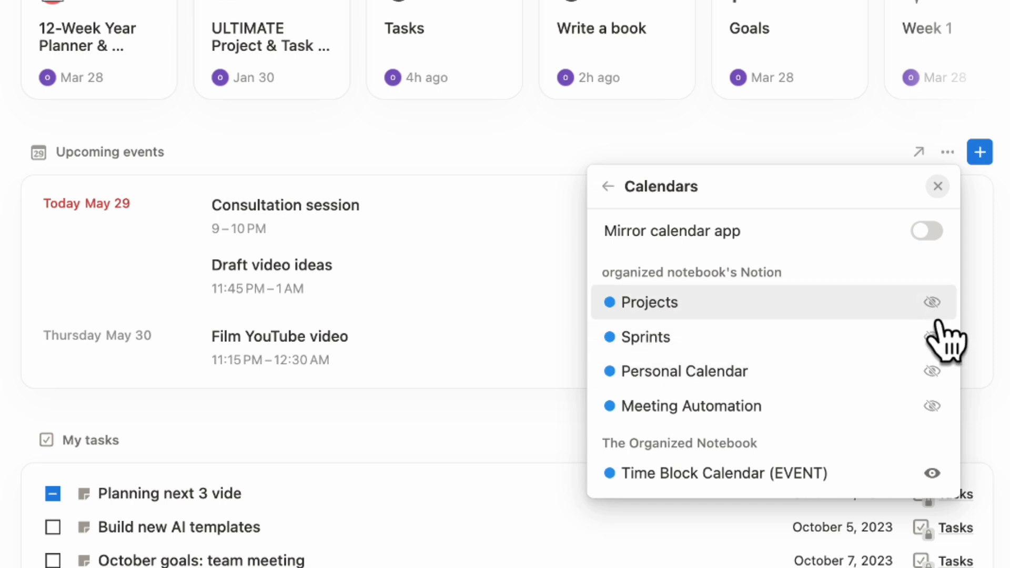
{"action": "scroll", "scroll_direction": "down", "scroll_amount": 3}
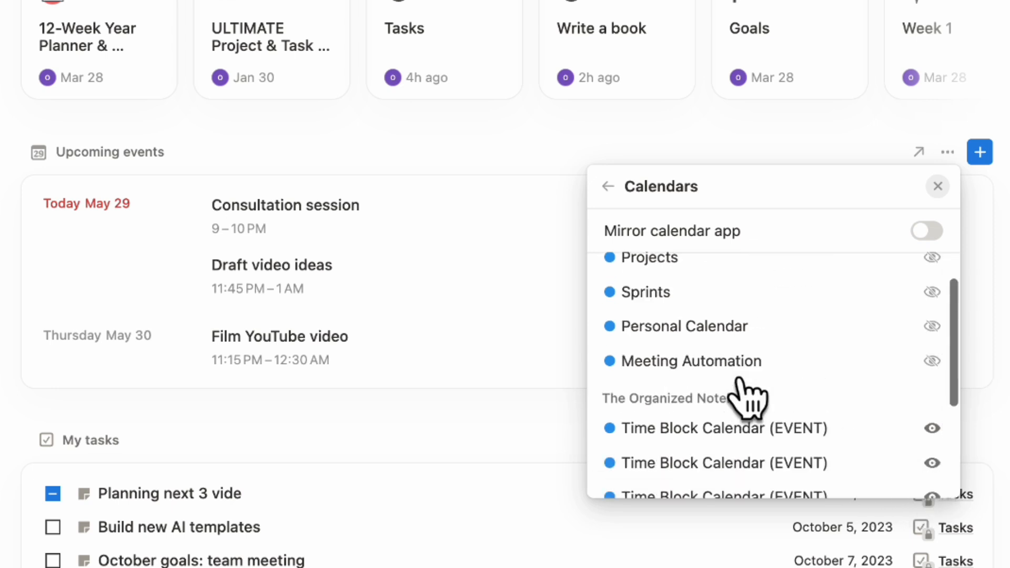
{"action": "left_click", "coordinate": [926, 231]}
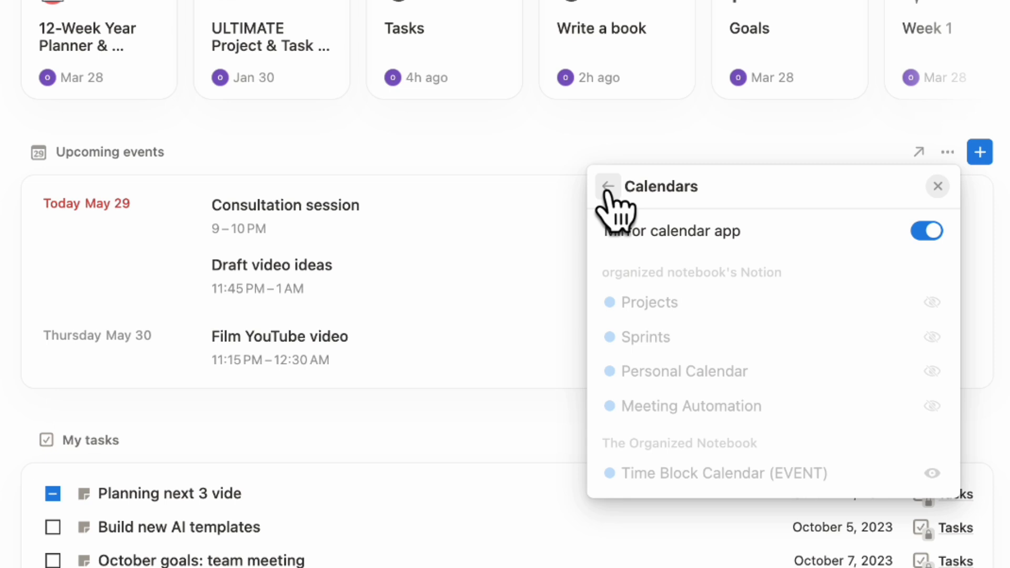
{"action": "left_click", "coordinate": [605, 185]}
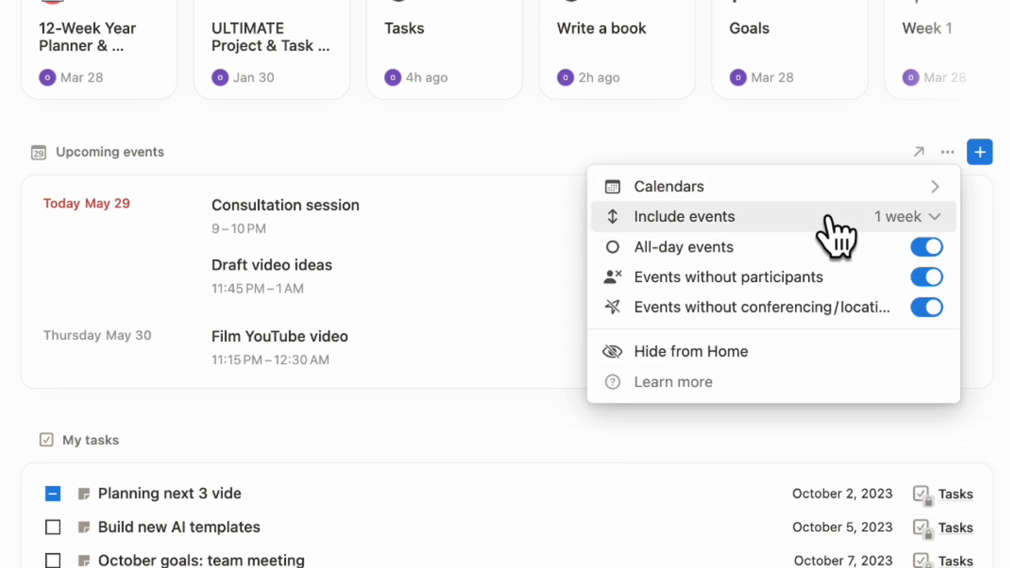
{"action": "left_click", "coordinate": [907, 217]}
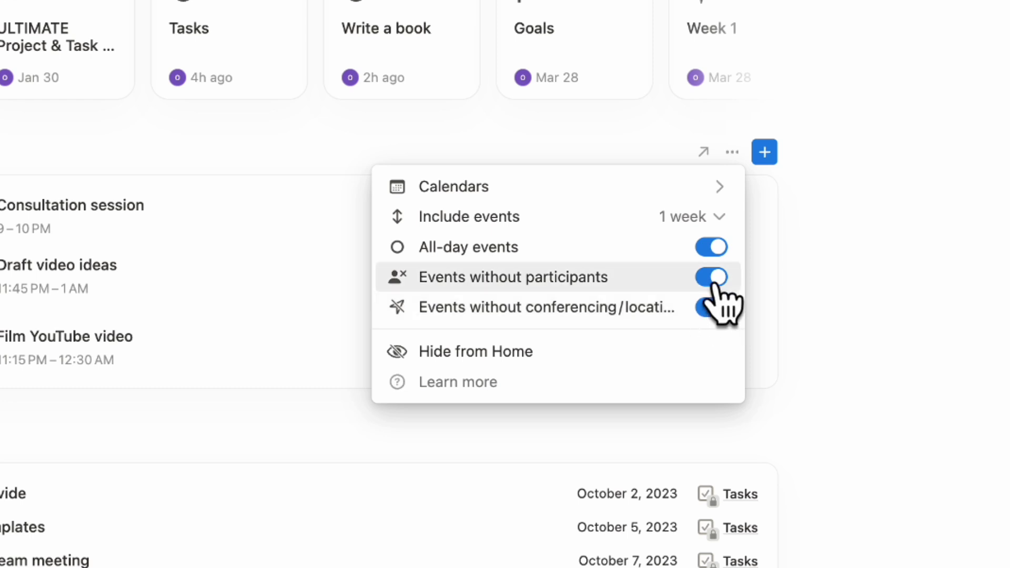
{"action": "mouse_move", "coordinate": [715, 316]}
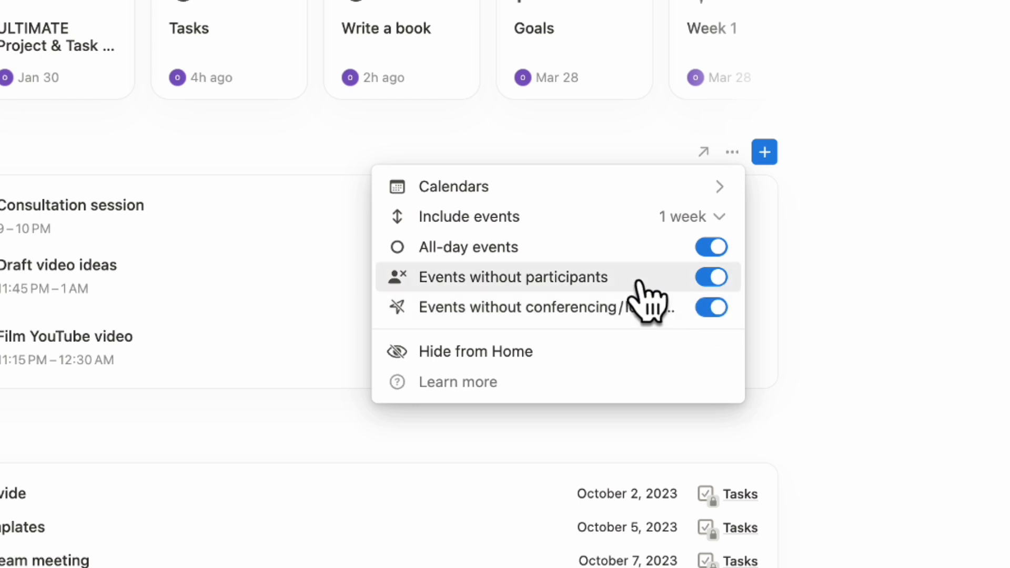
{"action": "mouse_move", "coordinate": [567, 303]}
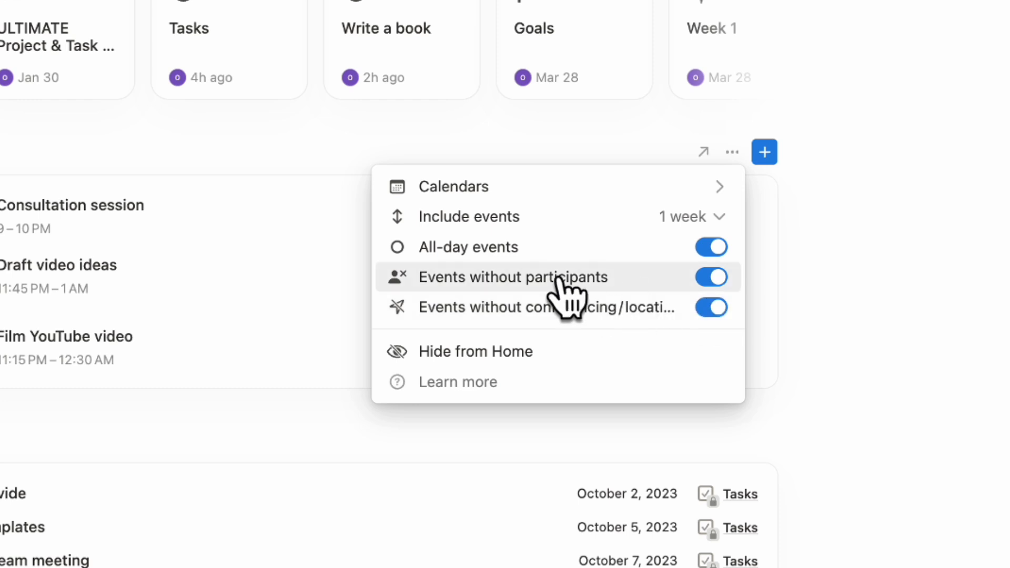
{"action": "mouse_move", "coordinate": [206, 173]}
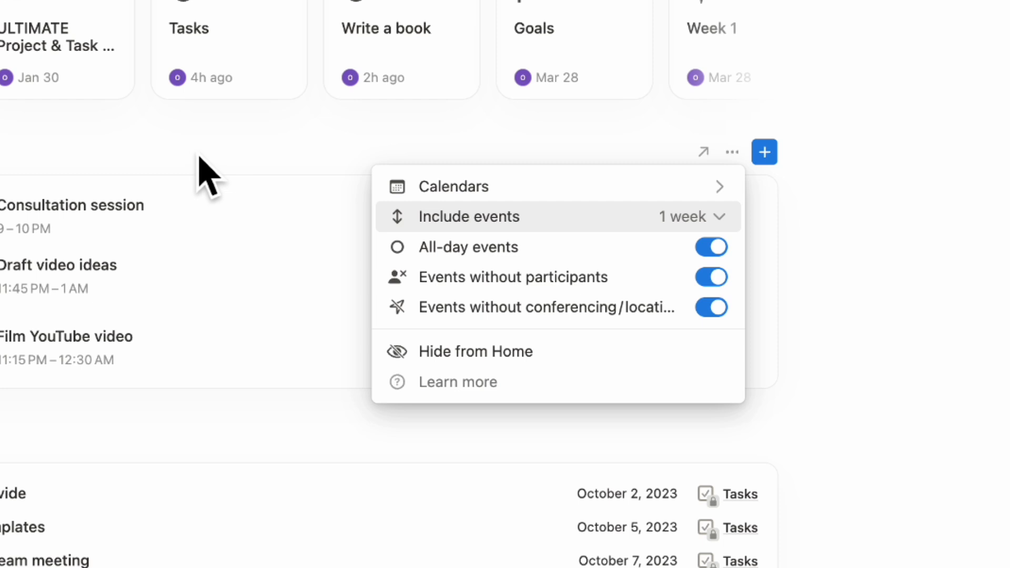
{"action": "mouse_move", "coordinate": [209, 248]}
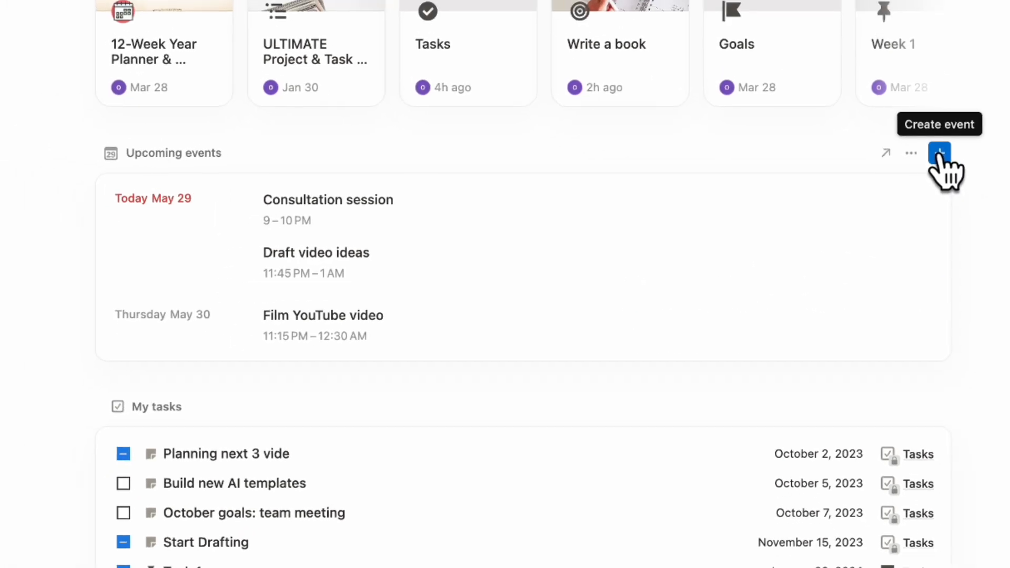
{"action": "left_click", "coordinate": [938, 153]}
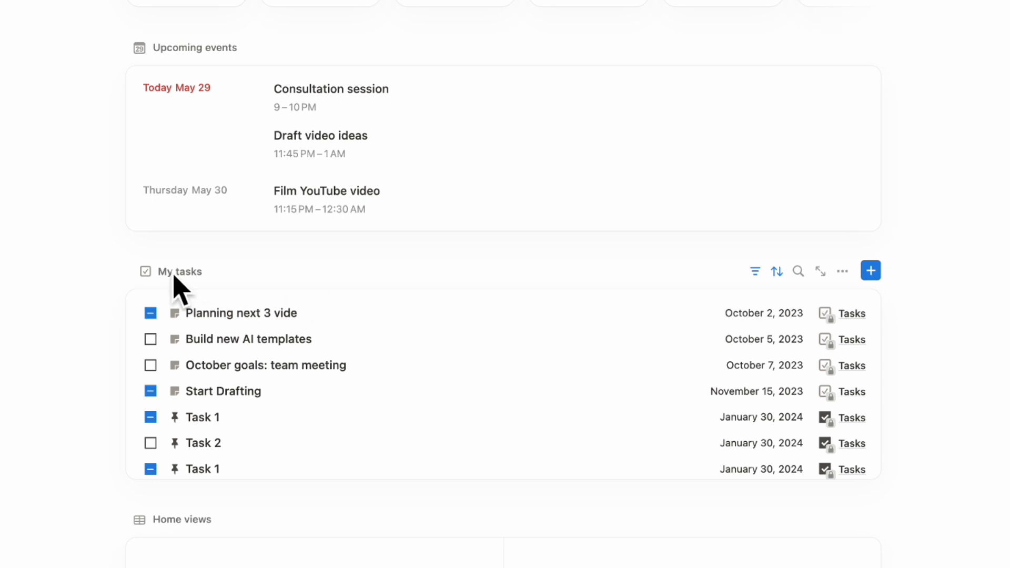
{"action": "mouse_move", "coordinate": [312, 303]}
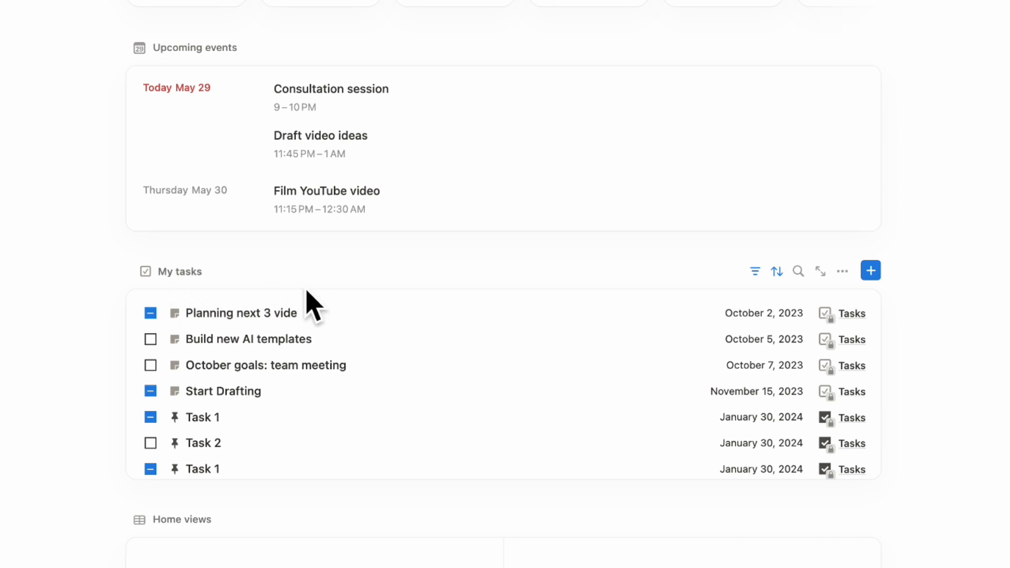
{"action": "mouse_move", "coordinate": [226, 300]}
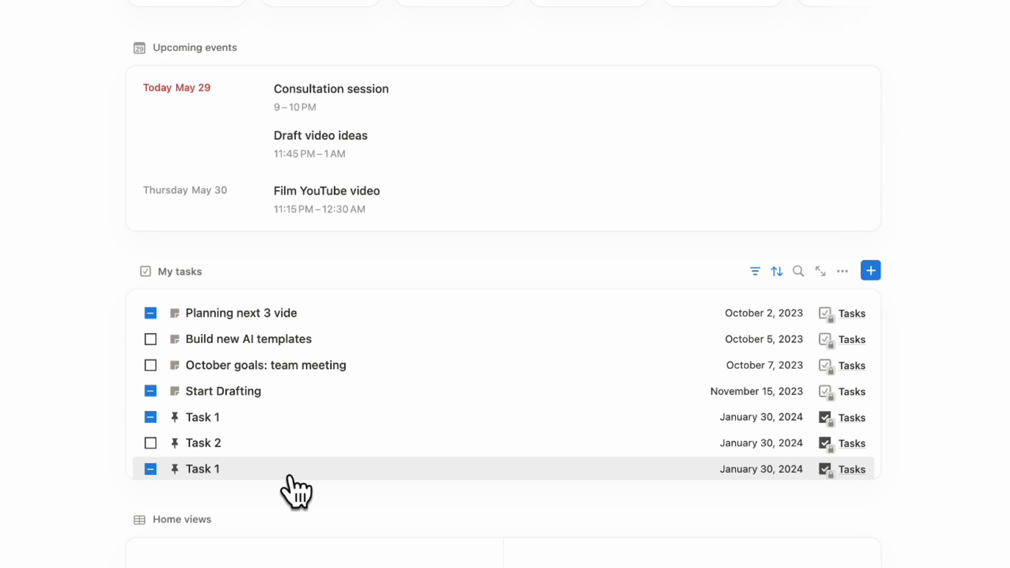
{"action": "mouse_move", "coordinate": [288, 491]}
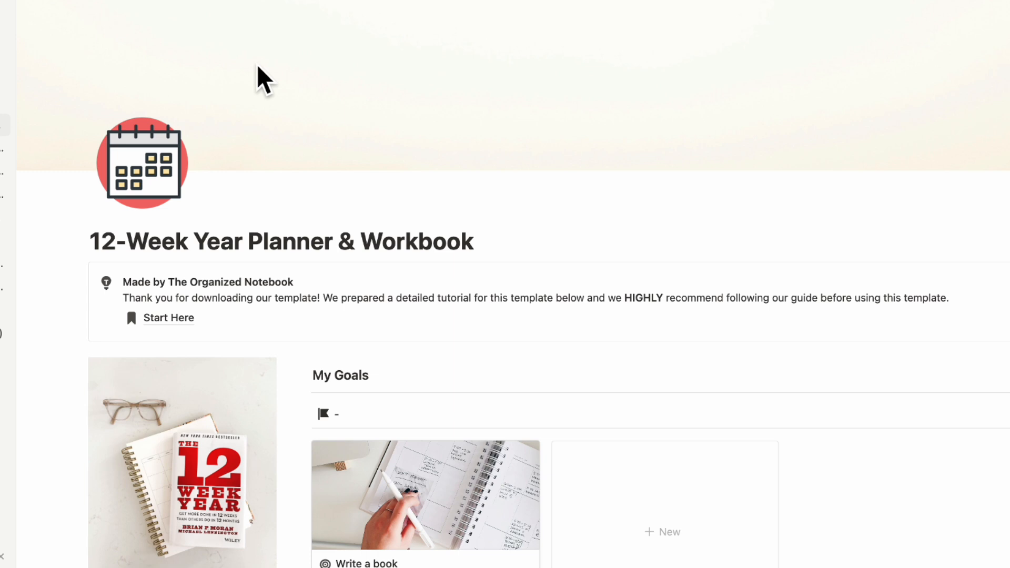
Scroll down the 12-Week Year Planner & Workbook page to look through its goals
{"action": "scroll", "scroll_direction": "down", "scroll_amount": 3}
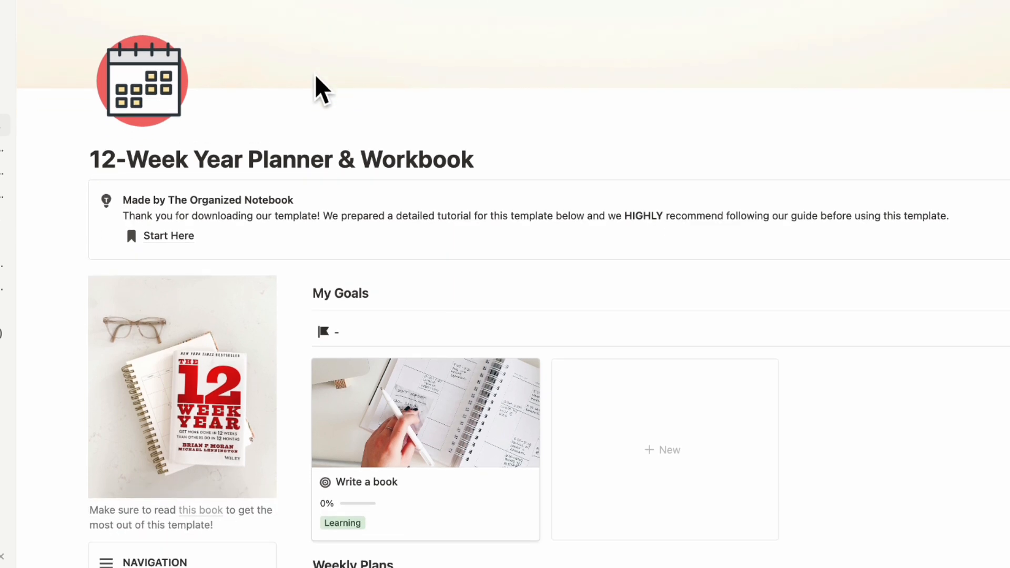
{"action": "scroll", "scroll_direction": "down", "scroll_amount": 3}
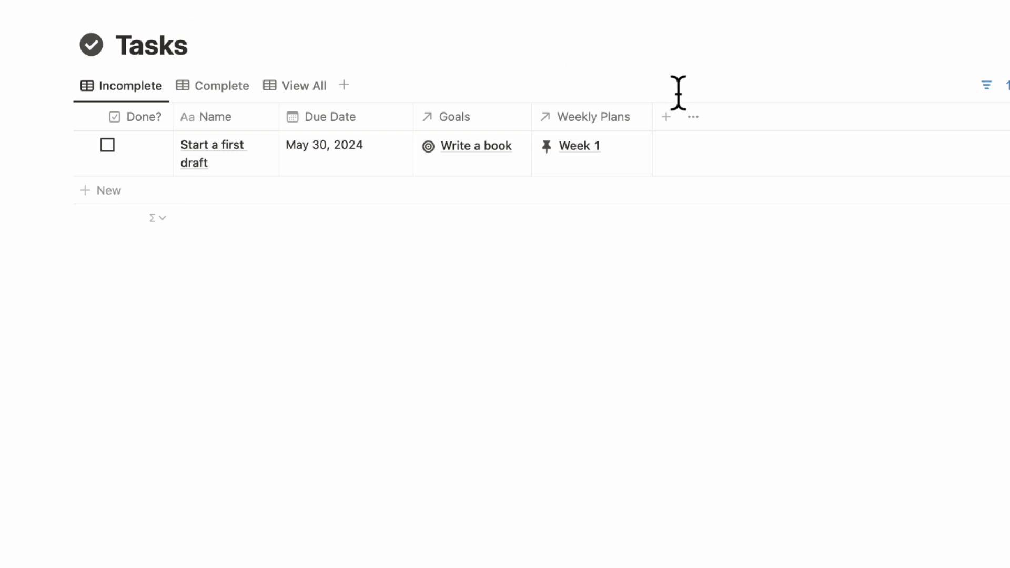
Convert Tasks into a task database with Done? as status and a new Assignee, then assign Start a first draft
{"action": "left_click", "coordinate": [894, 93]}
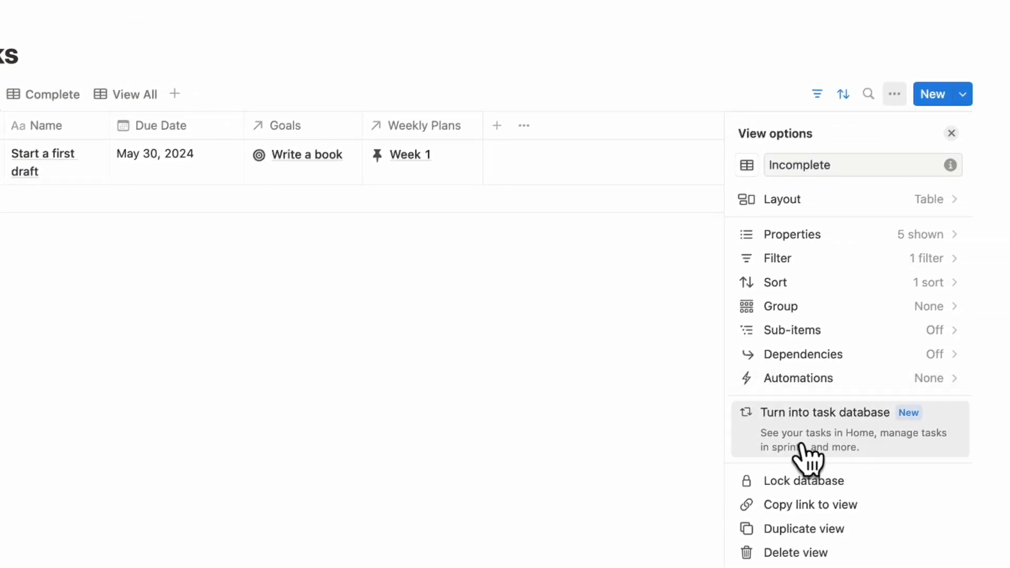
{"action": "left_click", "coordinate": [824, 412]}
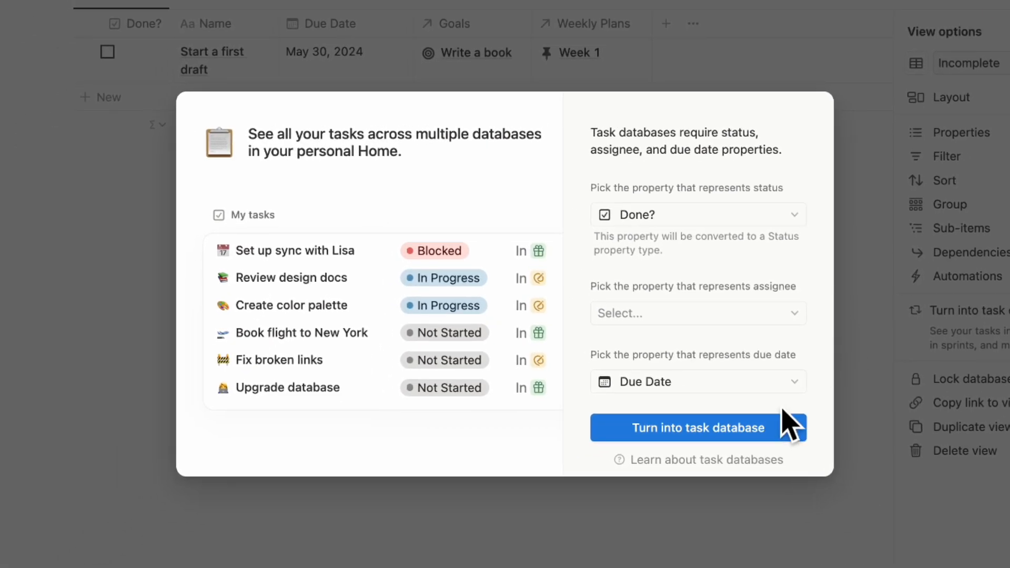
{"action": "mouse_move", "coordinate": [740, 214]}
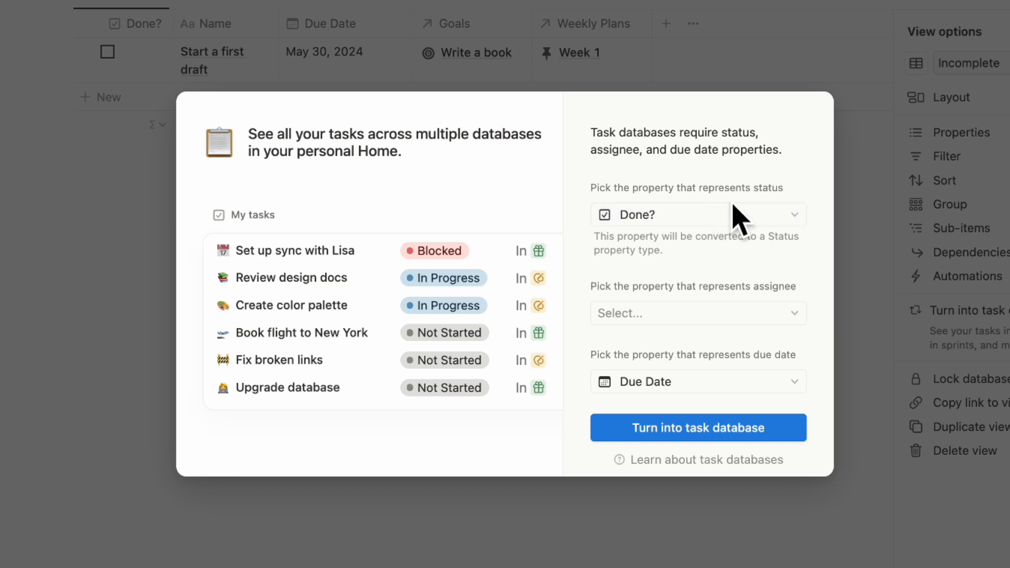
{"action": "left_click", "coordinate": [695, 214]}
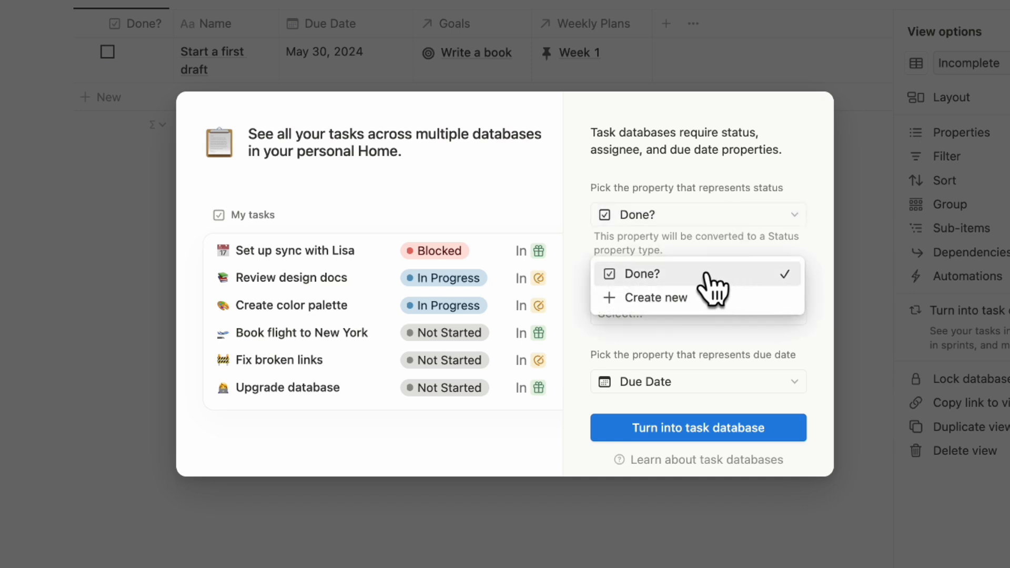
{"action": "mouse_move", "coordinate": [661, 213]}
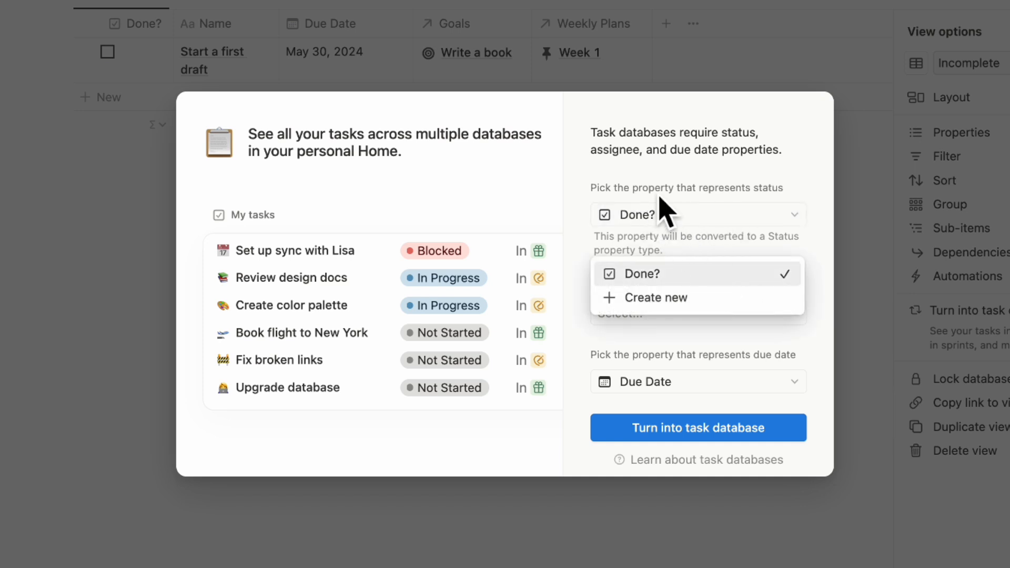
{"action": "left_click", "coordinate": [650, 273]}
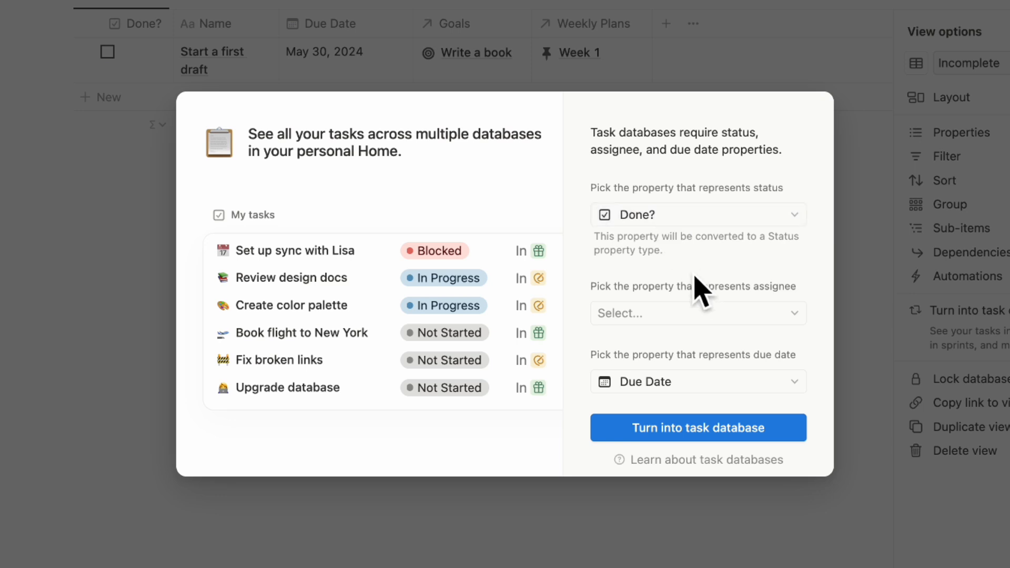
{"action": "left_click", "coordinate": [696, 314]}
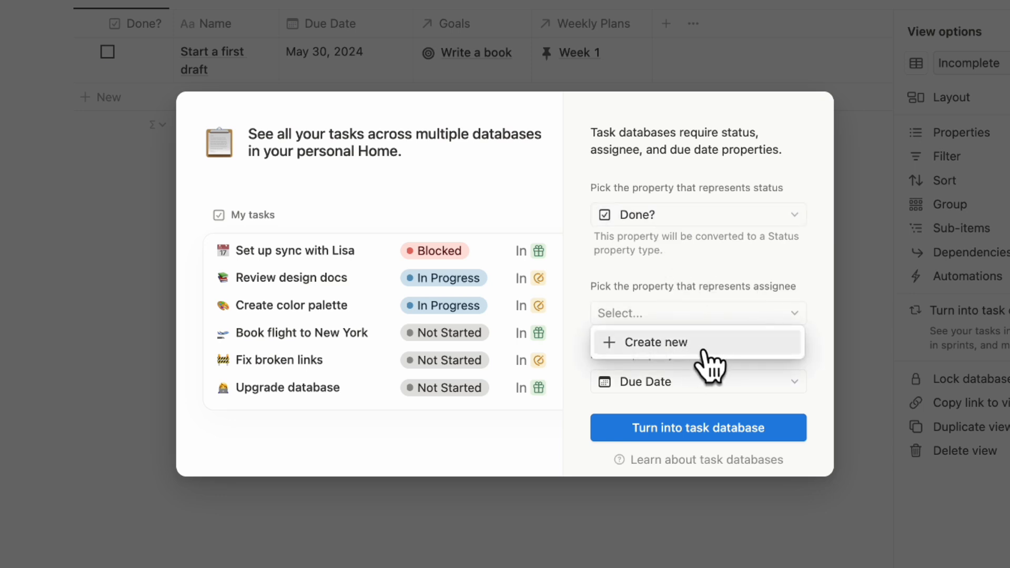
{"action": "left_click", "coordinate": [655, 342]}
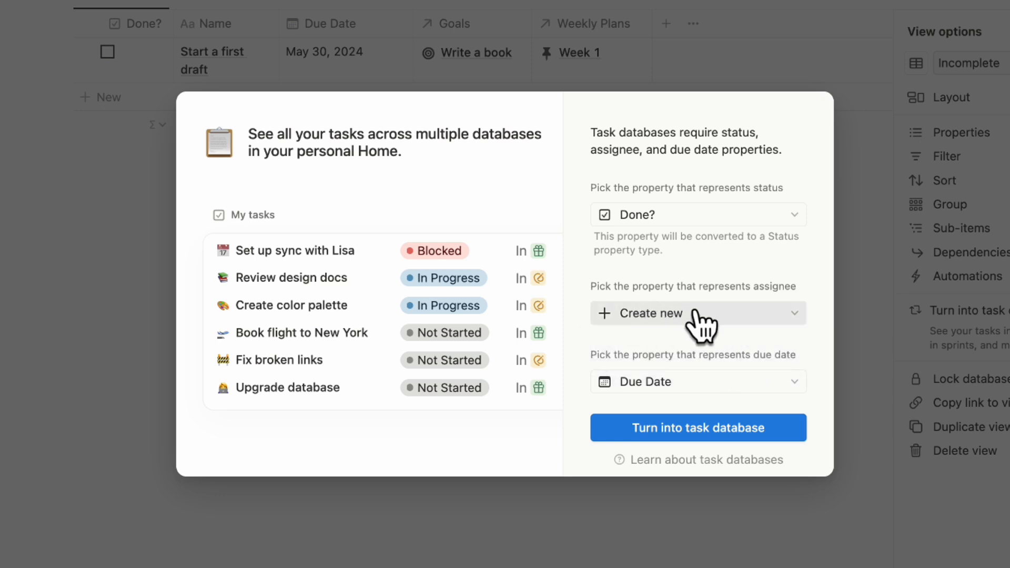
{"action": "mouse_move", "coordinate": [798, 392]}
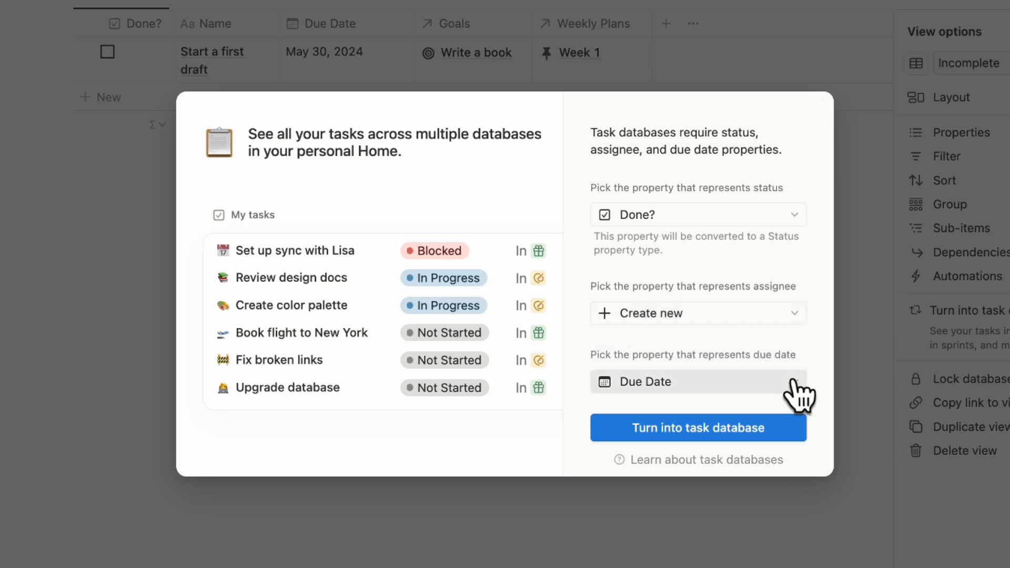
{"action": "mouse_move", "coordinate": [782, 397]}
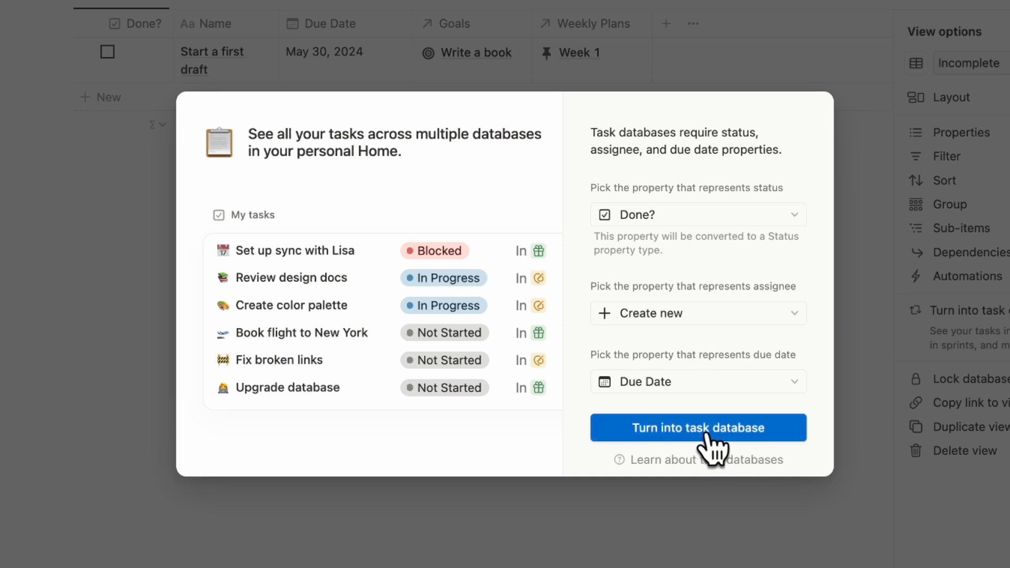
{"action": "left_click", "coordinate": [698, 427]}
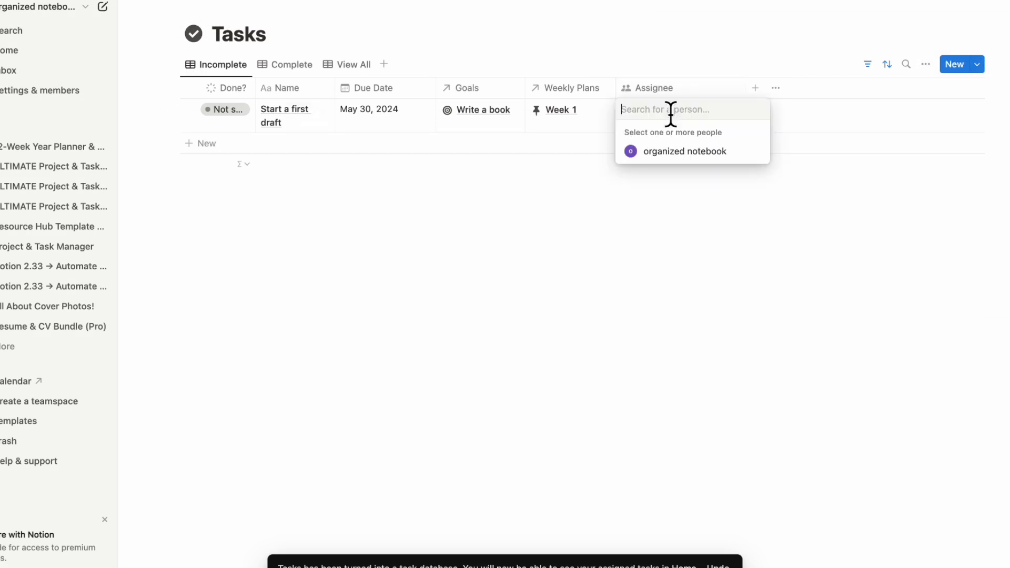
{"action": "left_click", "coordinate": [685, 150]}
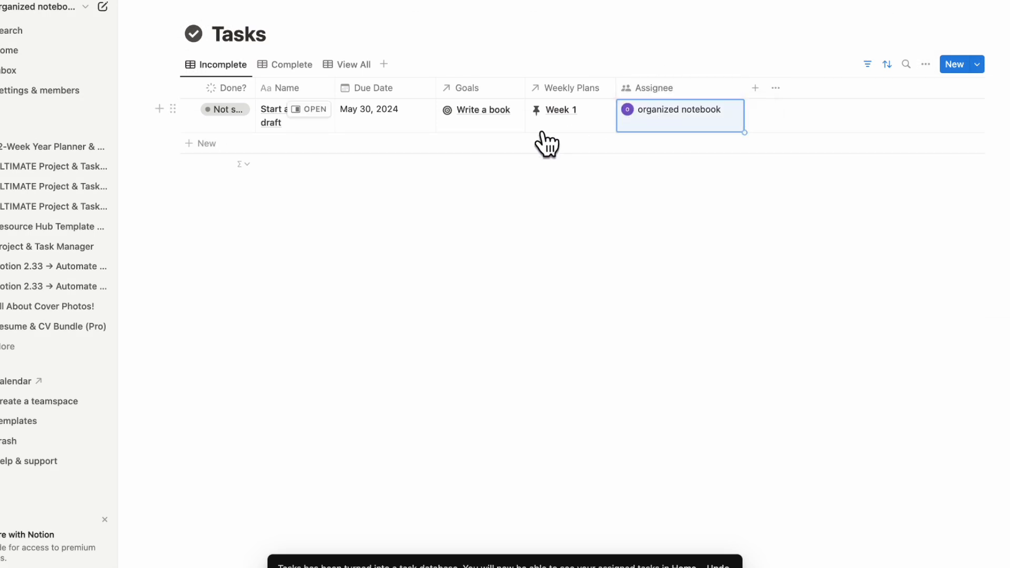
{"action": "mouse_move", "coordinate": [47, 62]}
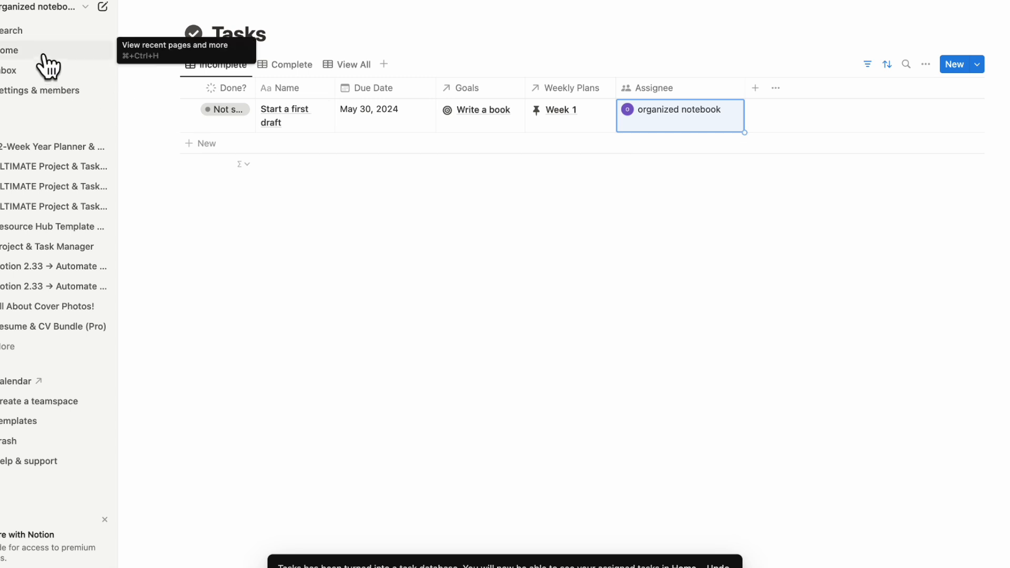
Return to Home and inspect the Status and Assignee filters on My tasks
{"action": "left_click", "coordinate": [9, 50]}
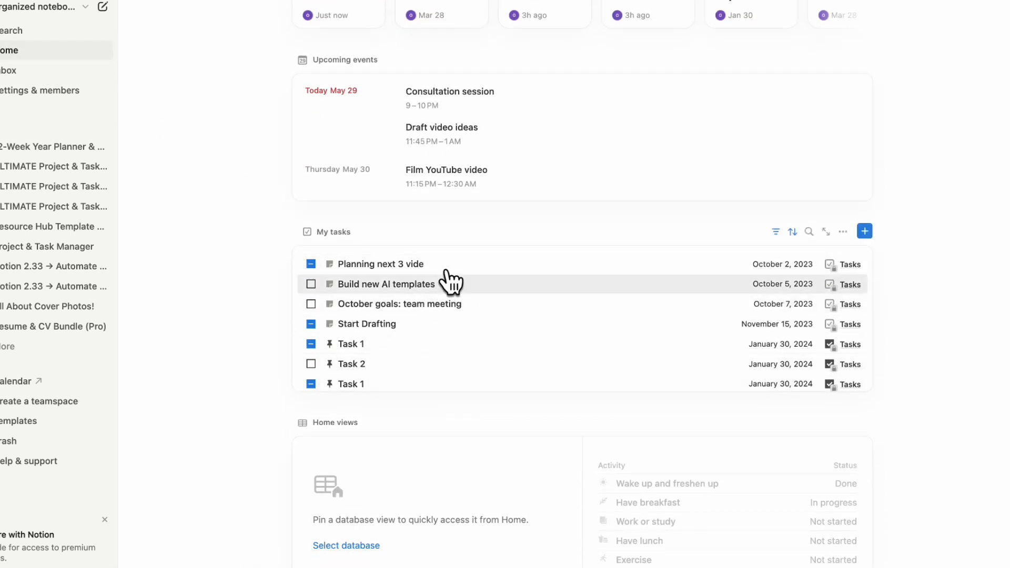
{"action": "scroll", "scroll_direction": "down", "scroll_amount": 3}
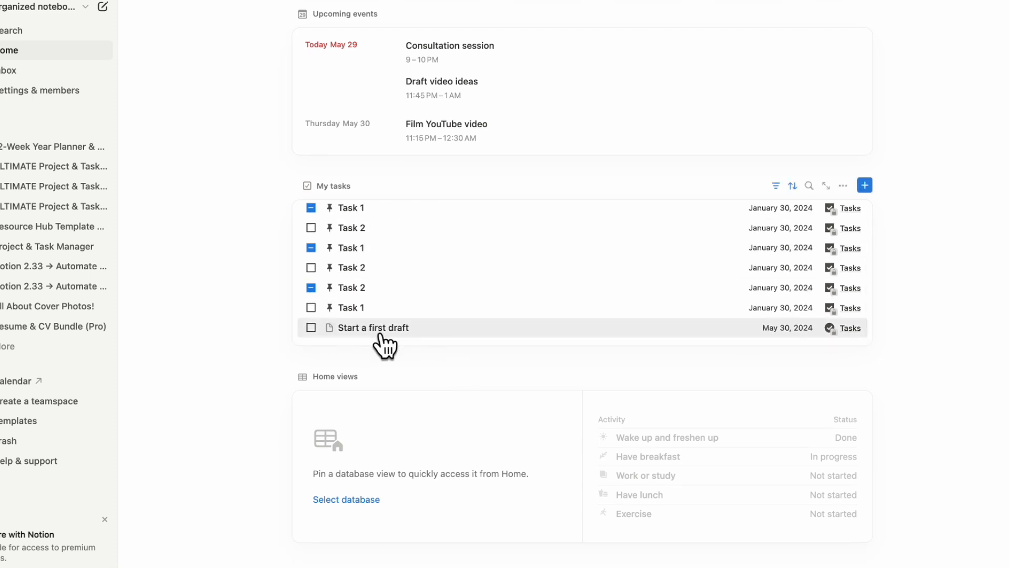
{"action": "mouse_move", "coordinate": [325, 337]}
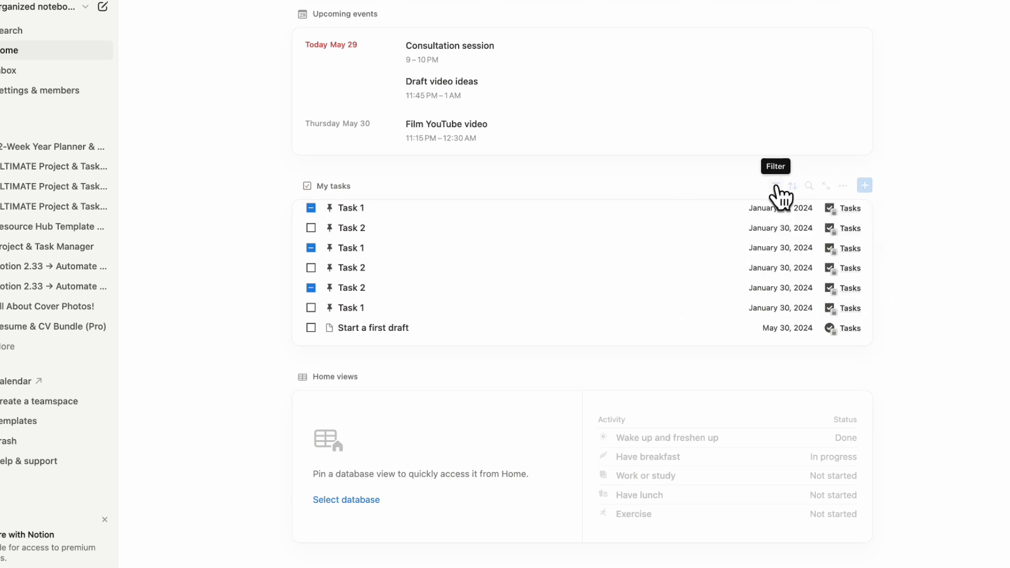
{"action": "left_click", "coordinate": [775, 185]}
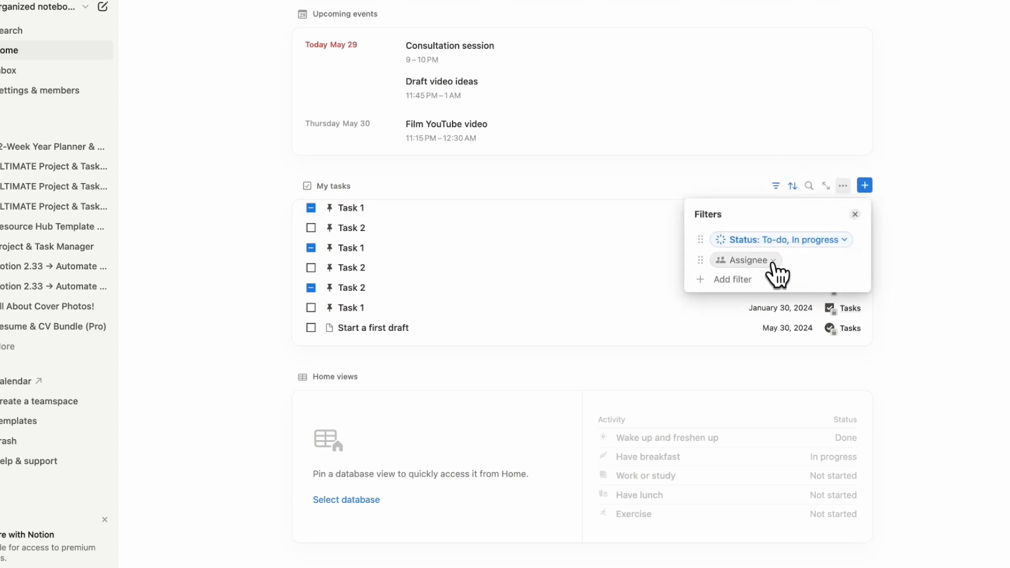
{"action": "left_click", "coordinate": [741, 259]}
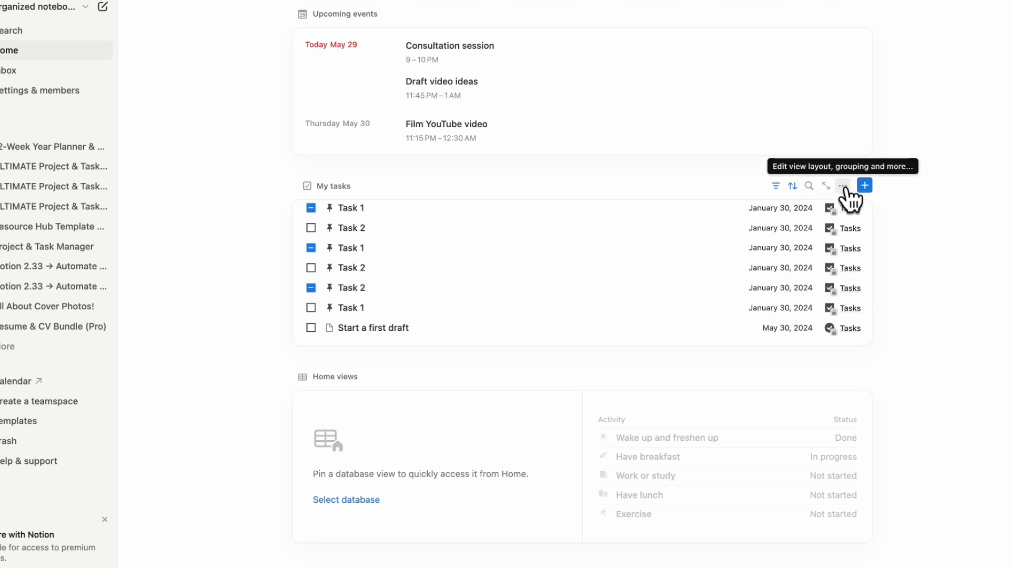
Keep Due and Source shown in My tasks properties, then open the Start a first draft task
{"action": "left_click", "coordinate": [842, 185]}
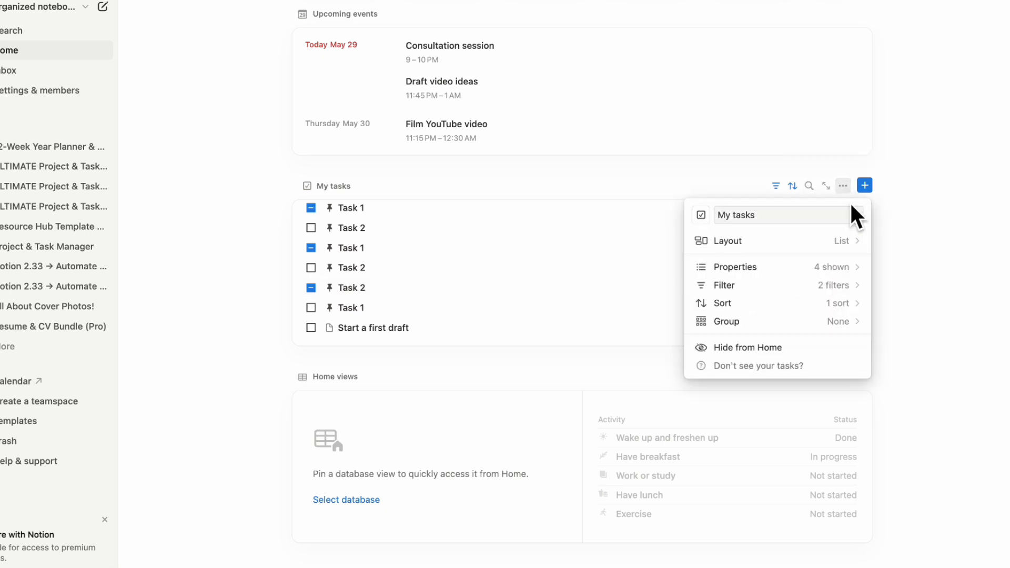
{"action": "left_click", "coordinate": [735, 266]}
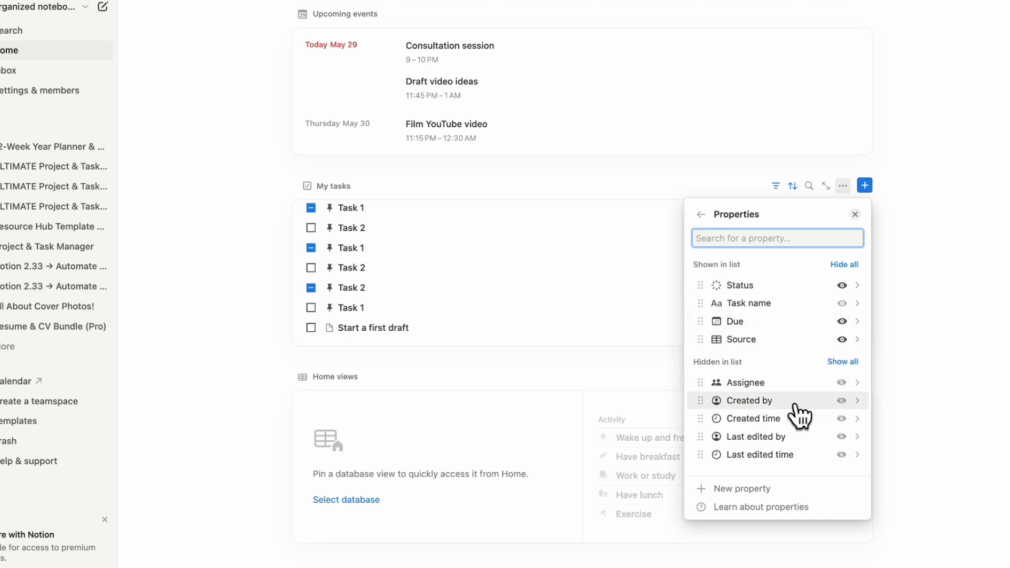
{"action": "mouse_move", "coordinate": [759, 454]}
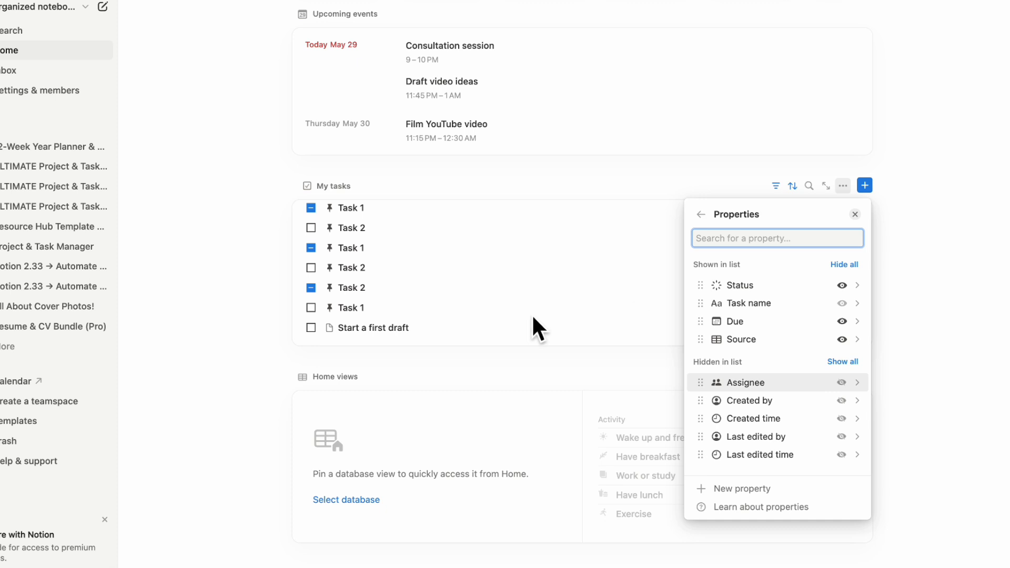
{"action": "mouse_move", "coordinate": [476, 340]}
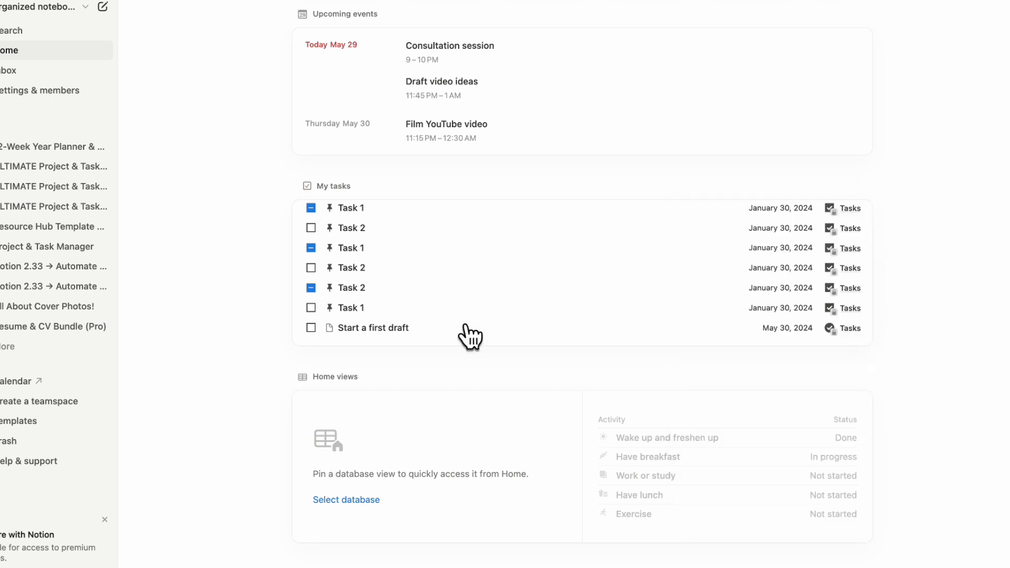
{"action": "left_click", "coordinate": [377, 328]}
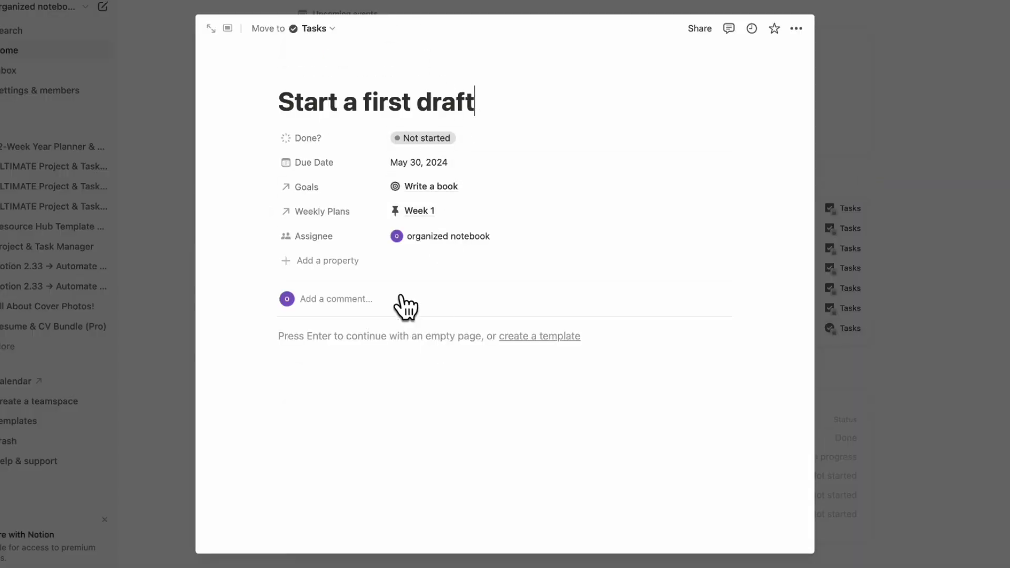
{"action": "mouse_move", "coordinate": [917, 197]}
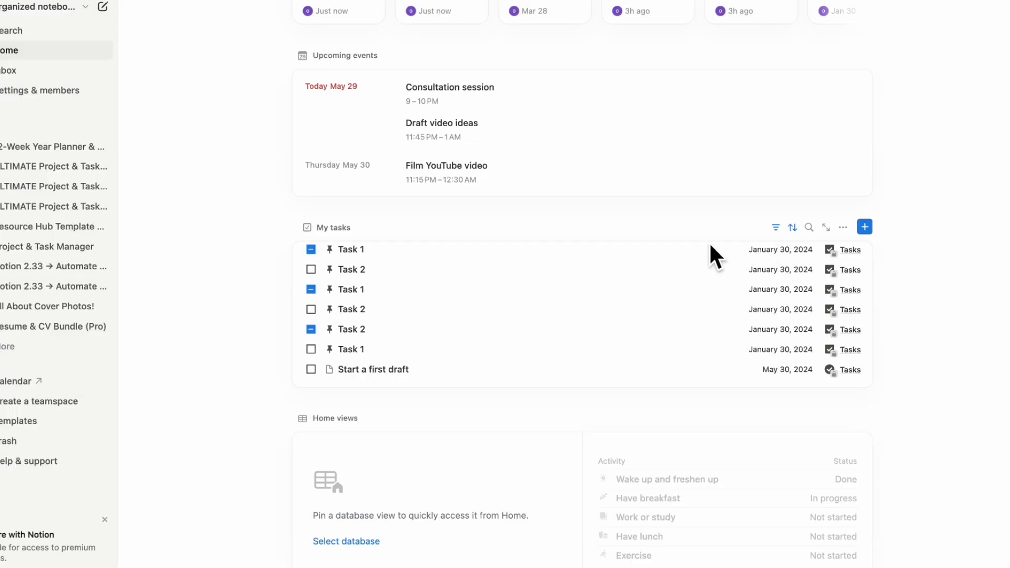
{"action": "mouse_move", "coordinate": [380, 349]}
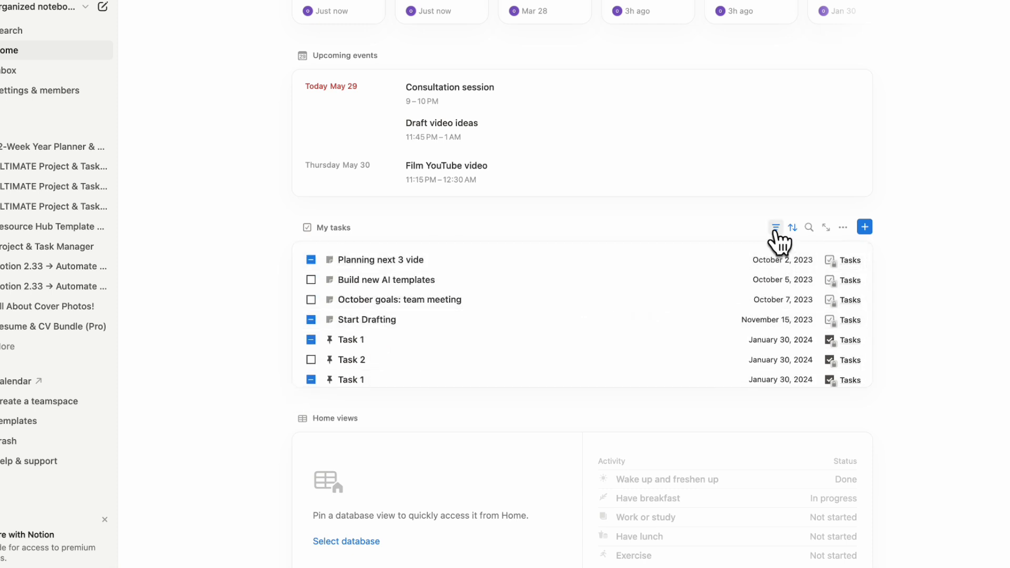
Widen the My tasks status filter to include Complete (Done and Archived) tasks
{"action": "left_click", "coordinate": [776, 227]}
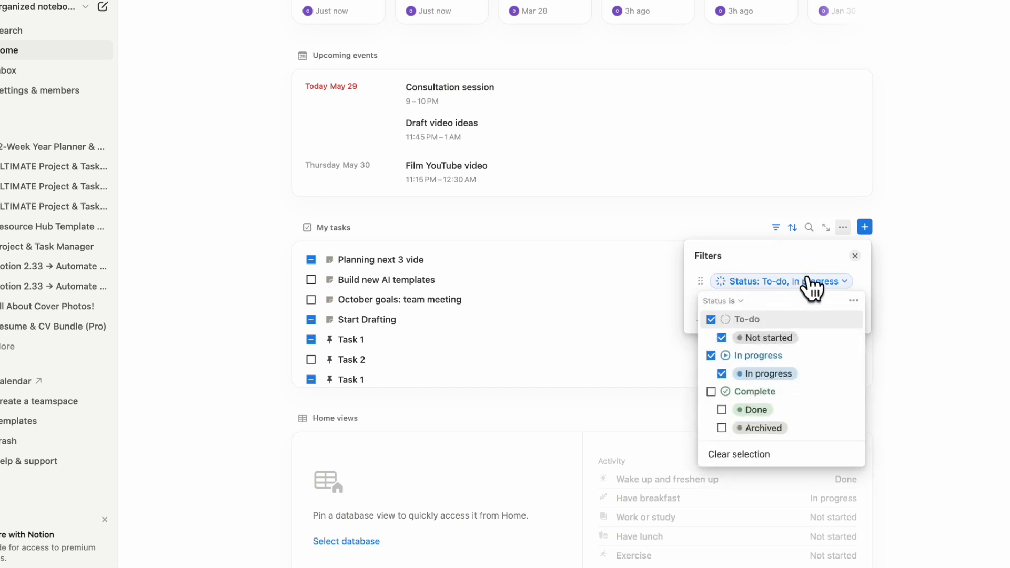
{"action": "left_click", "coordinate": [710, 391]}
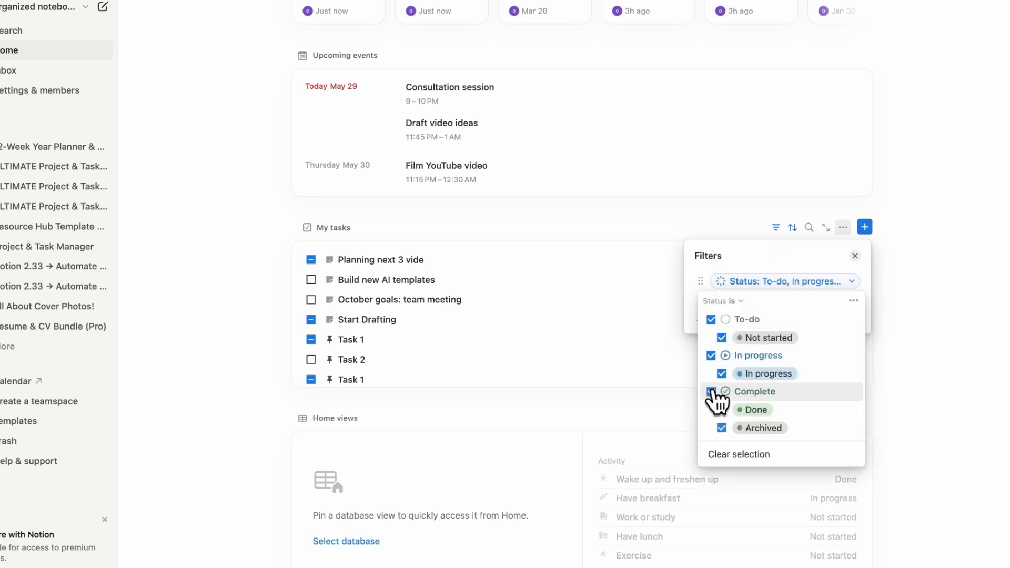
{"action": "left_click", "coordinate": [710, 391]}
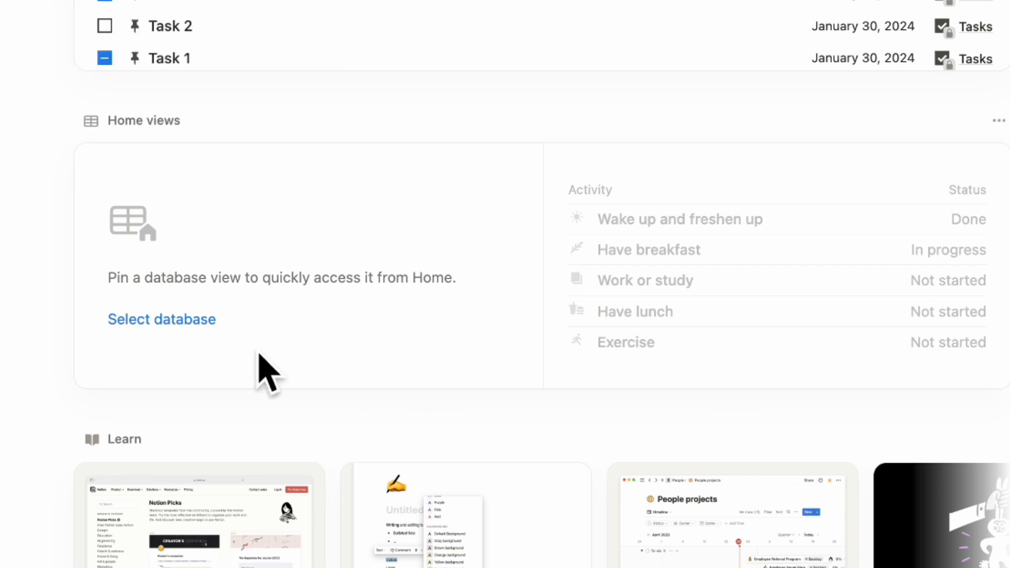
{"action": "mouse_move", "coordinate": [231, 361]}
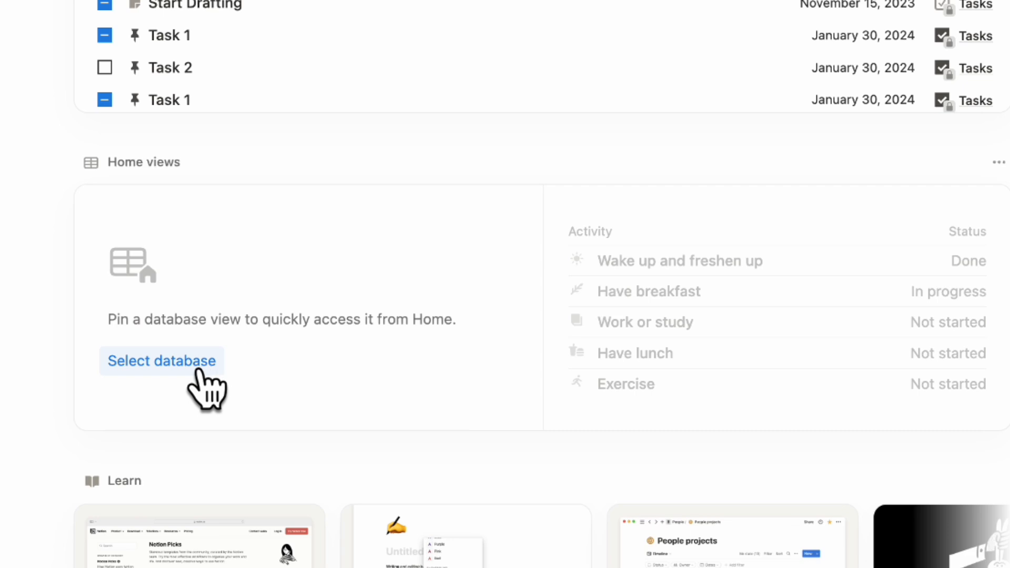
Pin the Goals View All gallery view to Home and rename it 'week goals'
{"action": "left_click", "coordinate": [162, 360]}
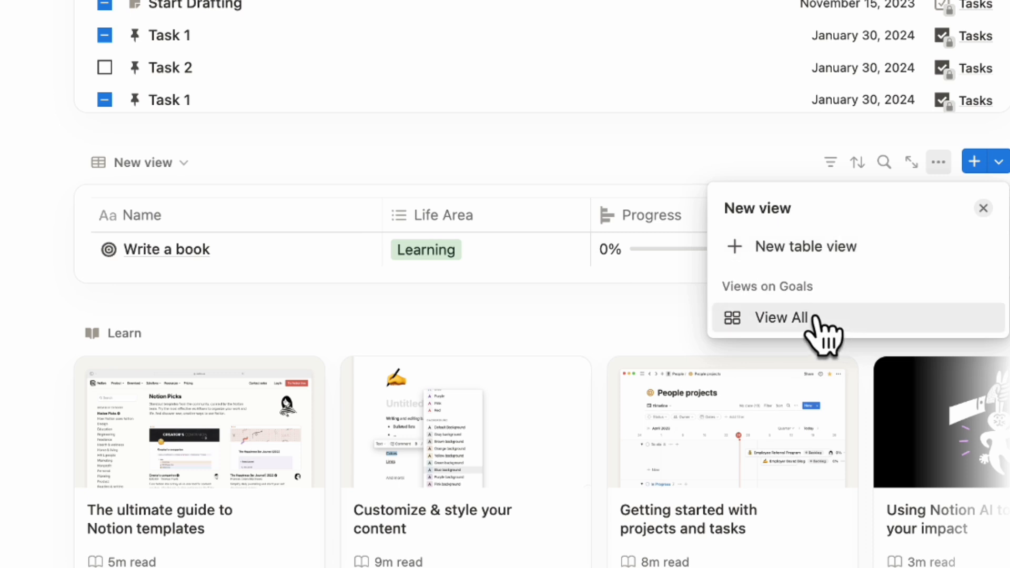
{"action": "left_click", "coordinate": [781, 317]}
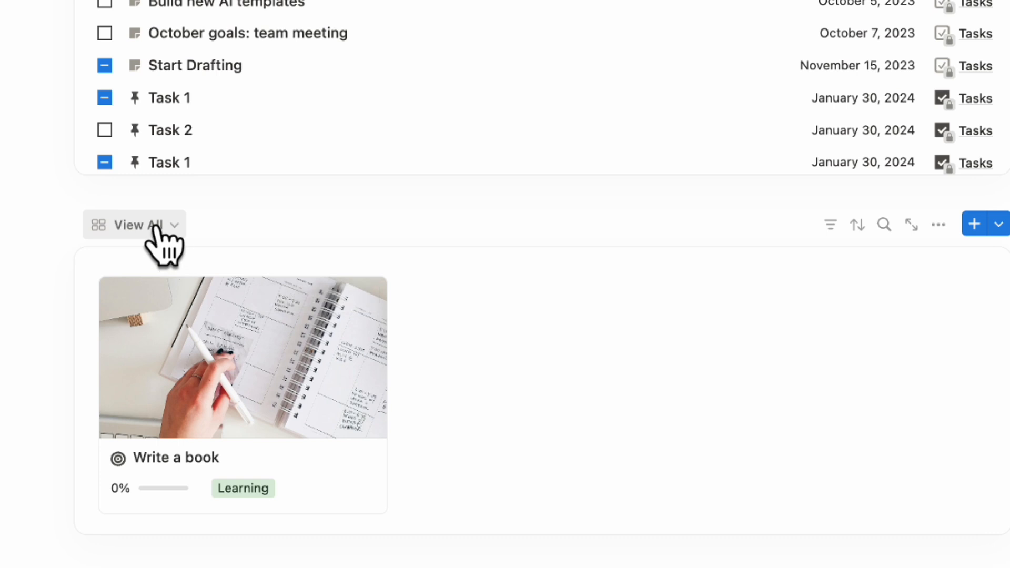
{"action": "left_click", "coordinate": [134, 224]}
{"action": "type", "text": "12-"}
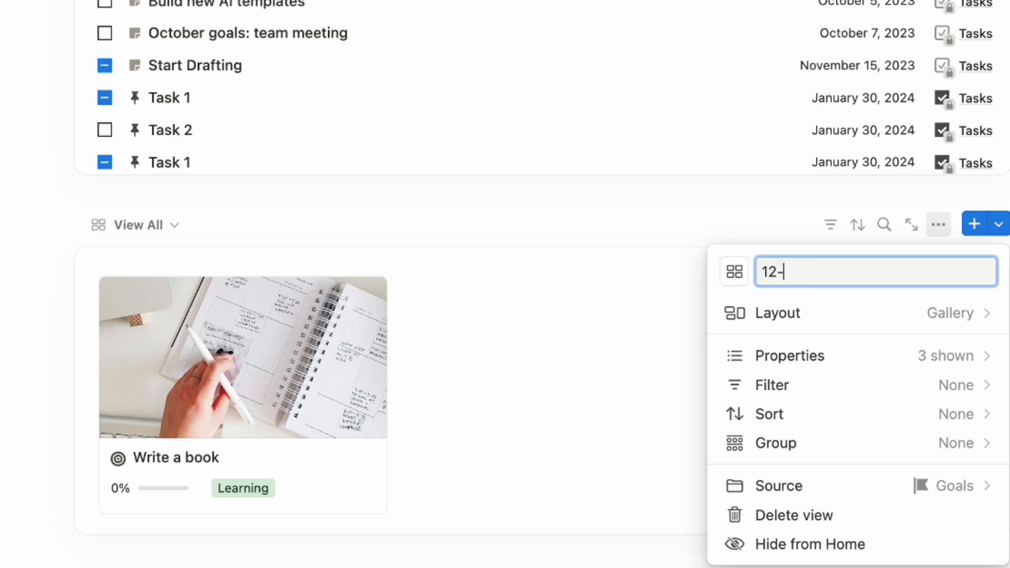
{"action": "type", "text": "week goals"}
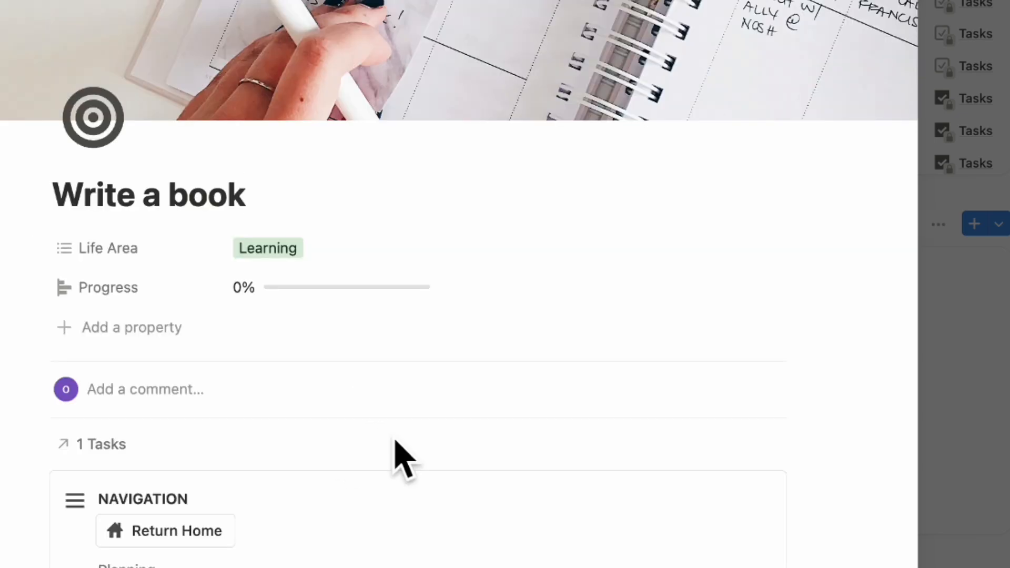
{"action": "scroll", "scroll_direction": "down", "scroll_amount": 3}
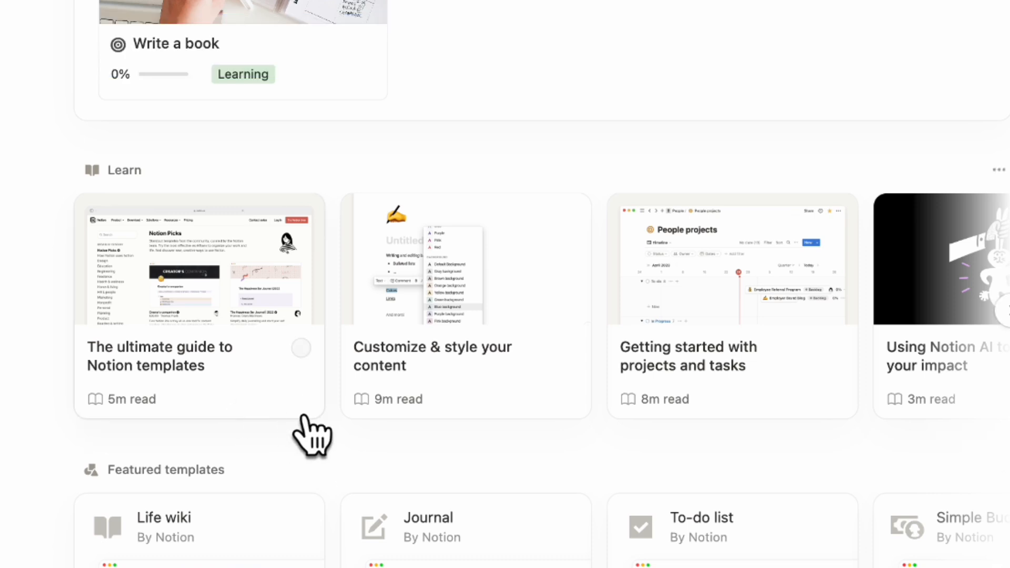
{"action": "mouse_move", "coordinate": [475, 377]}
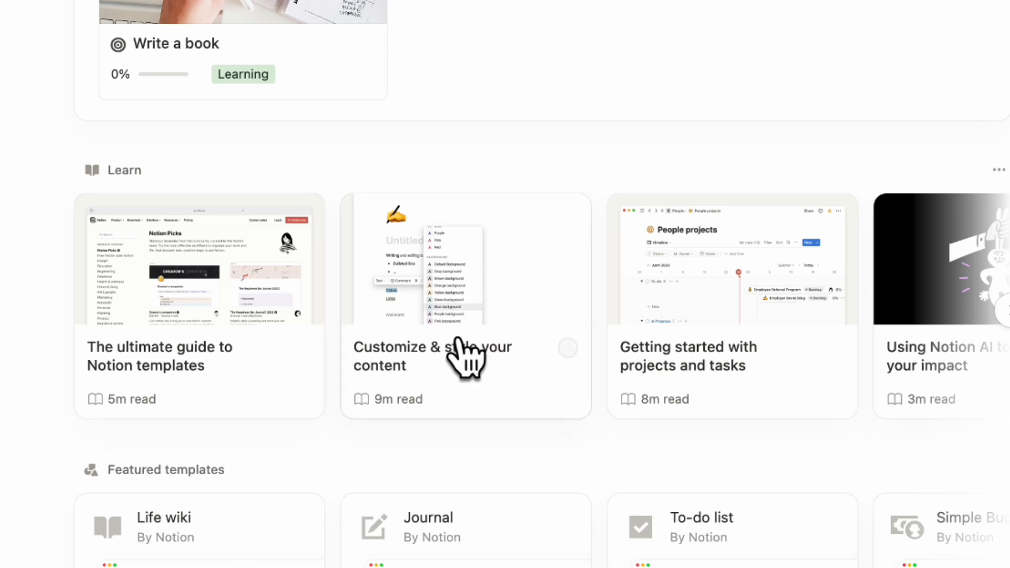
{"action": "mouse_move", "coordinate": [559, 411]}
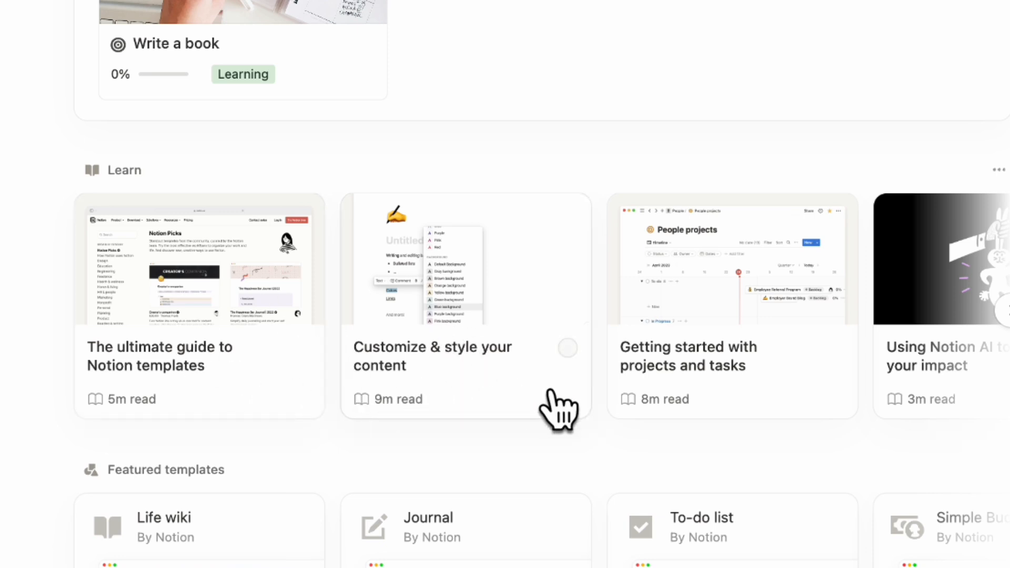
{"action": "mouse_move", "coordinate": [234, 411]}
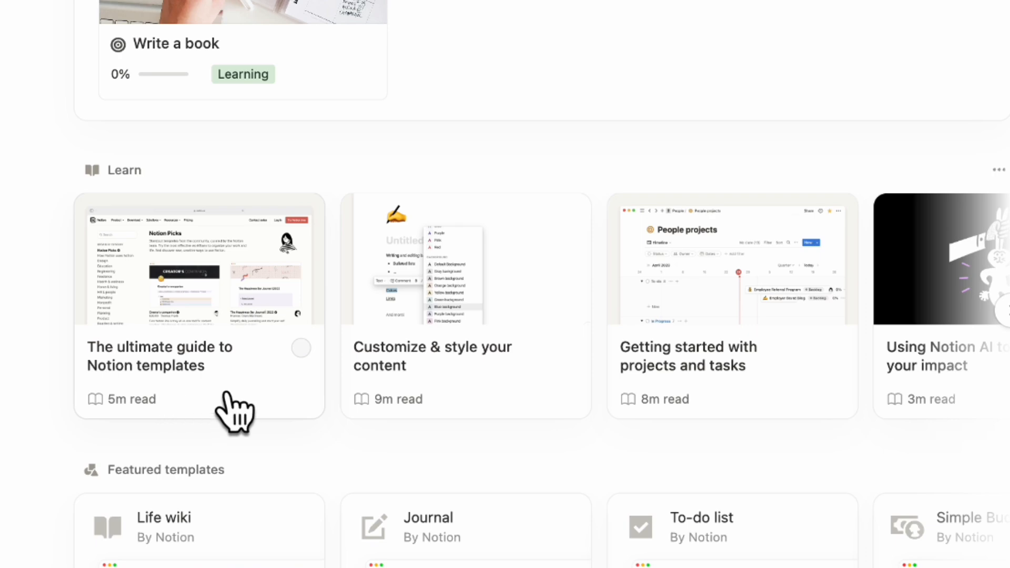
{"action": "mouse_move", "coordinate": [309, 370]}
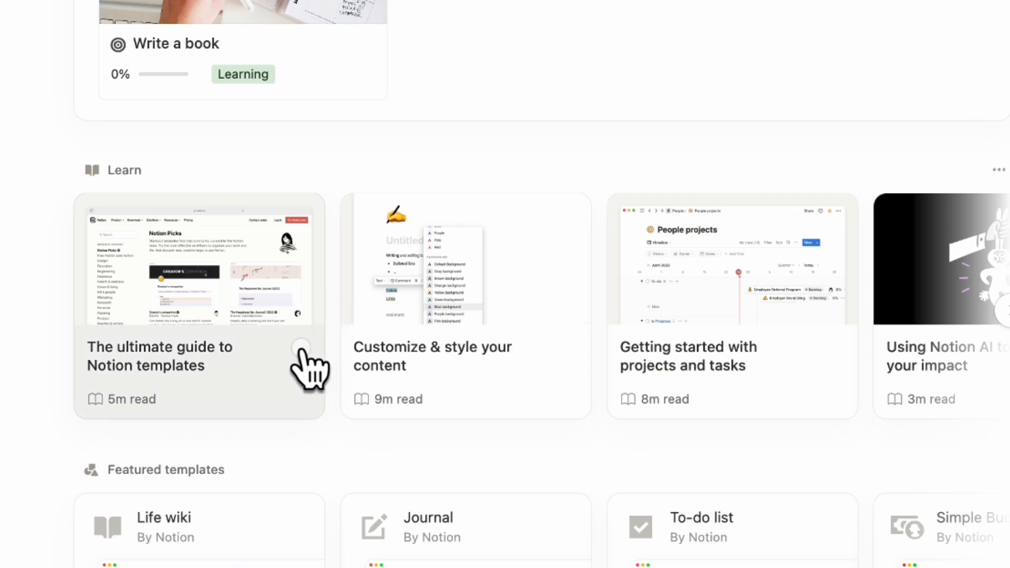
Mark The ultimate guide to Notion templates as read and skim through the guide
{"action": "left_click", "coordinate": [302, 346]}
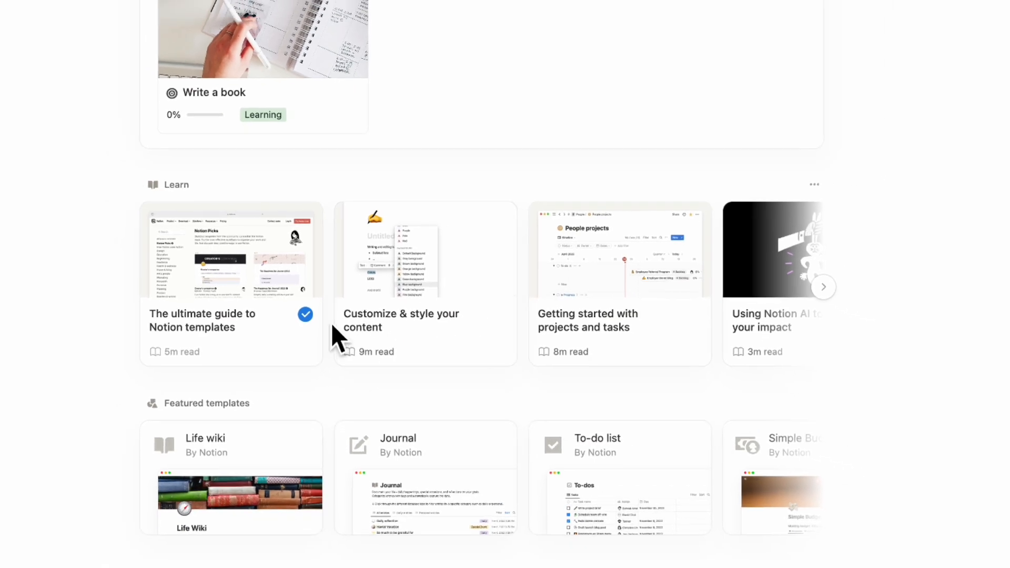
{"action": "left_click", "coordinate": [231, 283]}
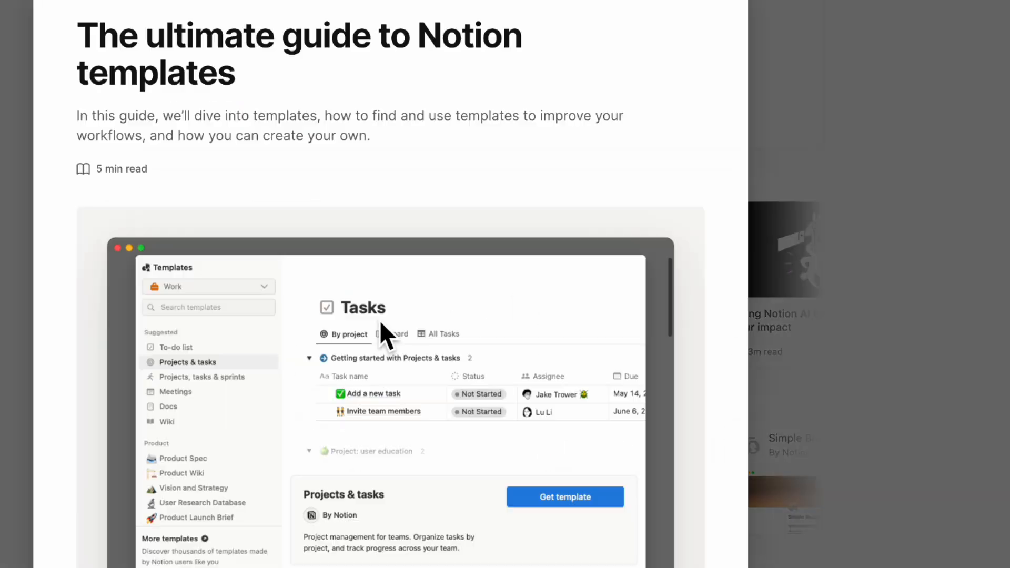
{"action": "scroll", "scroll_direction": "down", "scroll_amount": 3}
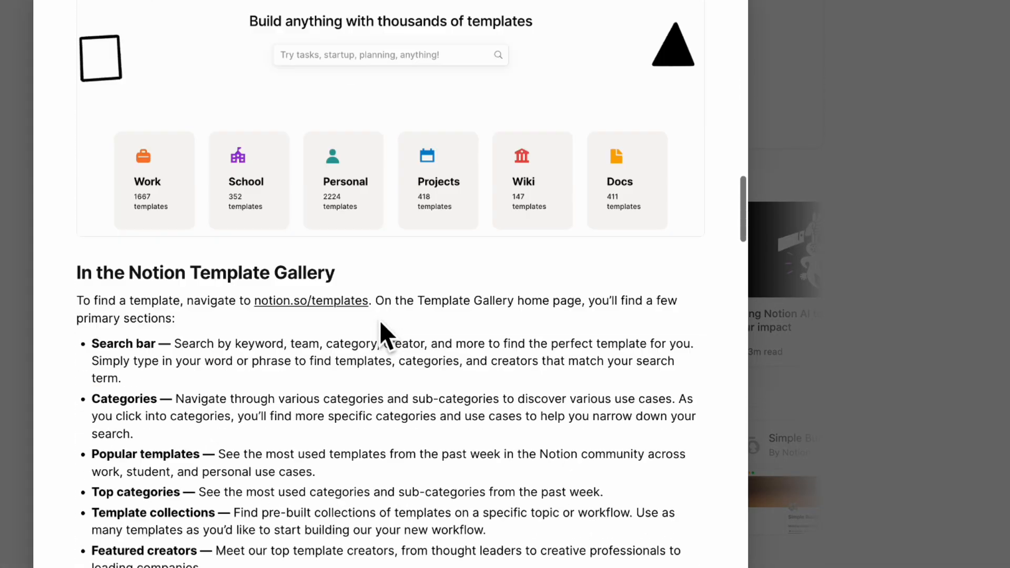
{"action": "scroll", "scroll_direction": "down", "scroll_amount": 3}
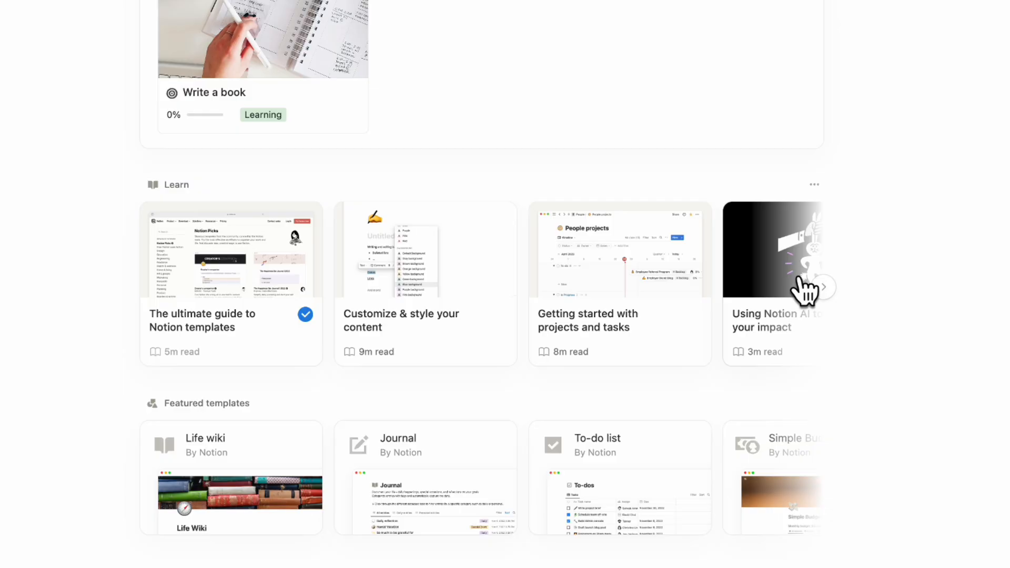
{"action": "mouse_move", "coordinate": [617, 492]}
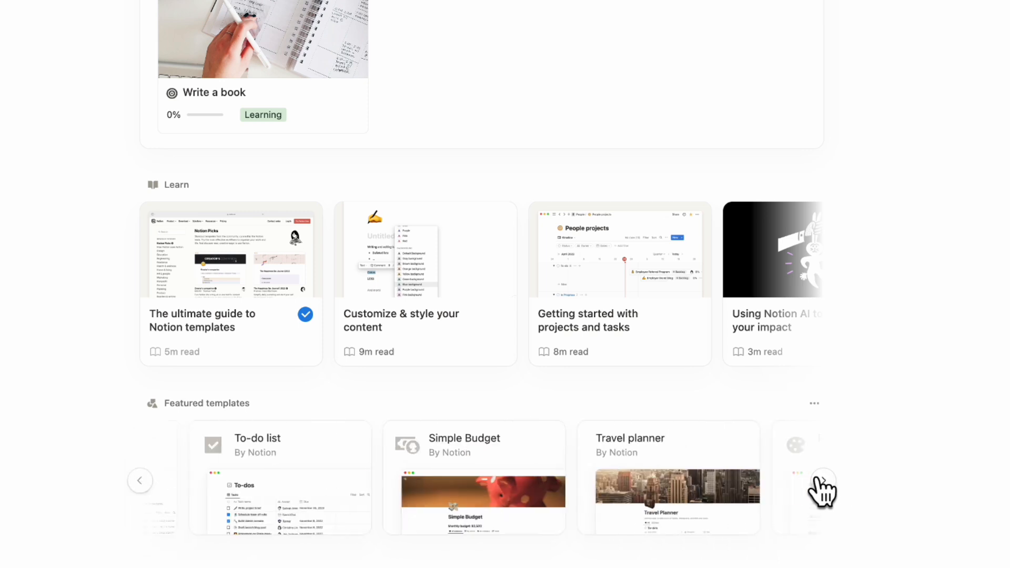
Browse the Featured templates carousel and open the Life wiki template preview
{"action": "left_click", "coordinate": [823, 491]}
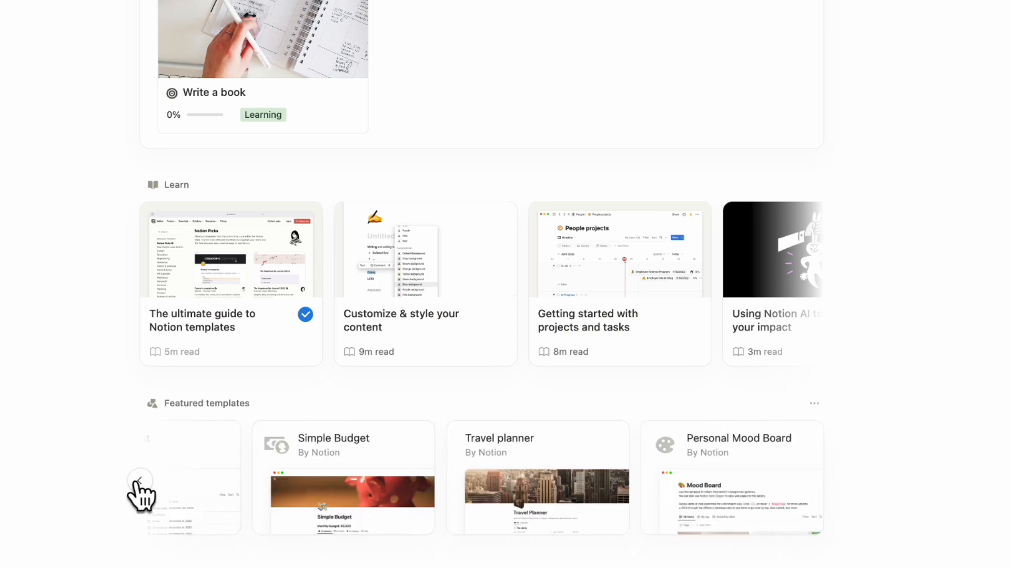
{"action": "left_click", "coordinate": [140, 481]}
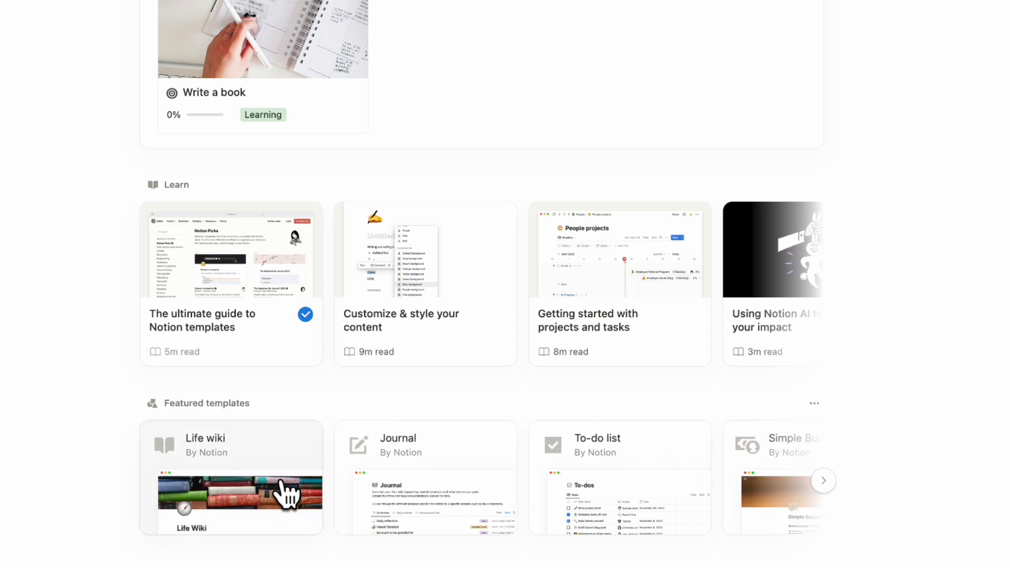
{"action": "left_click", "coordinate": [230, 477]}
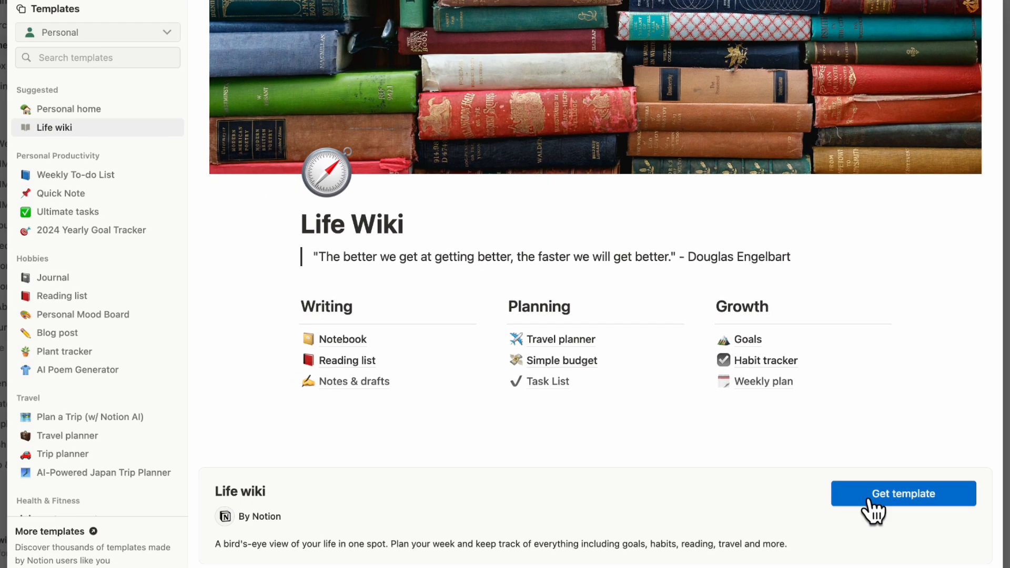
{"action": "mouse_move", "coordinate": [905, 423]}
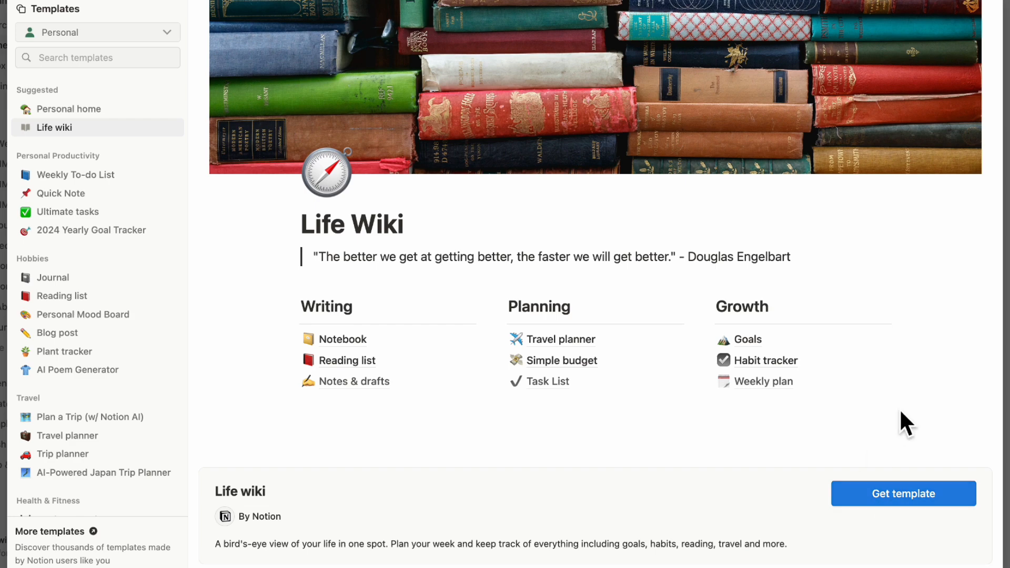